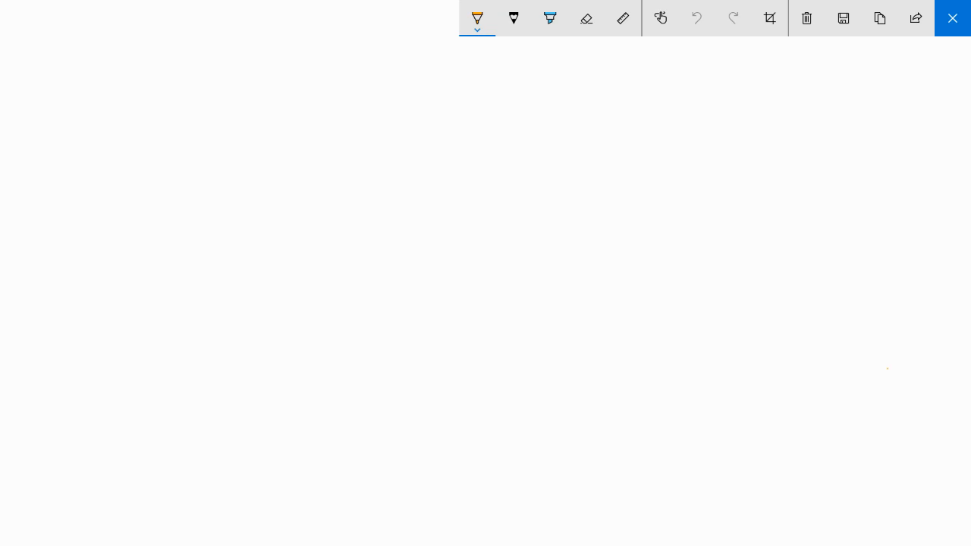
- With the black ballpoint pen, handwrite and underline the 'Angular Momentum' heading
click(477, 19)
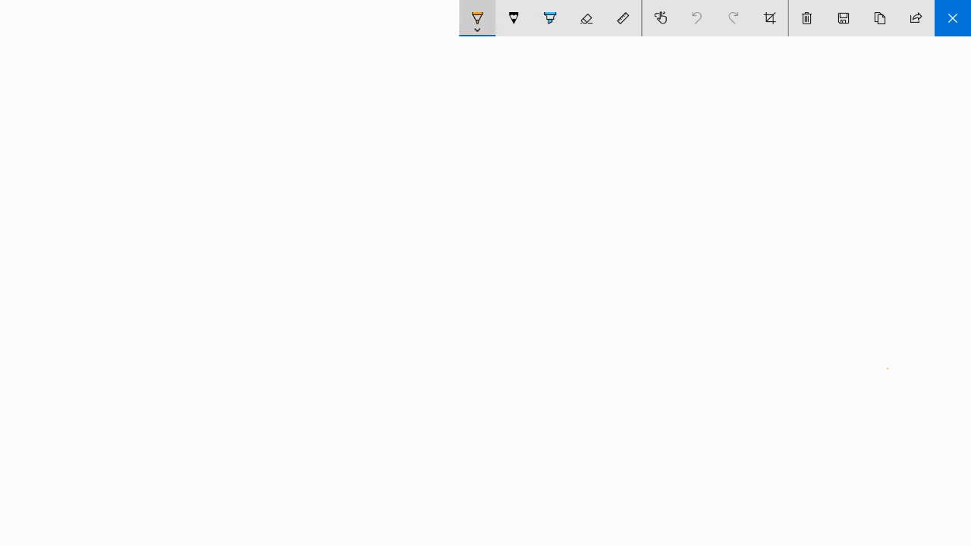
click(476, 18)
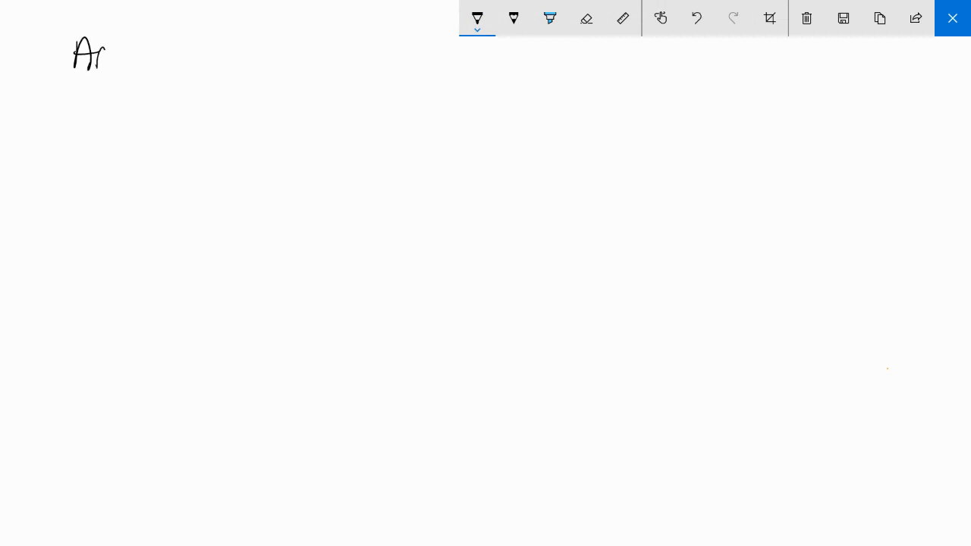
drag(106, 68, 193, 68)
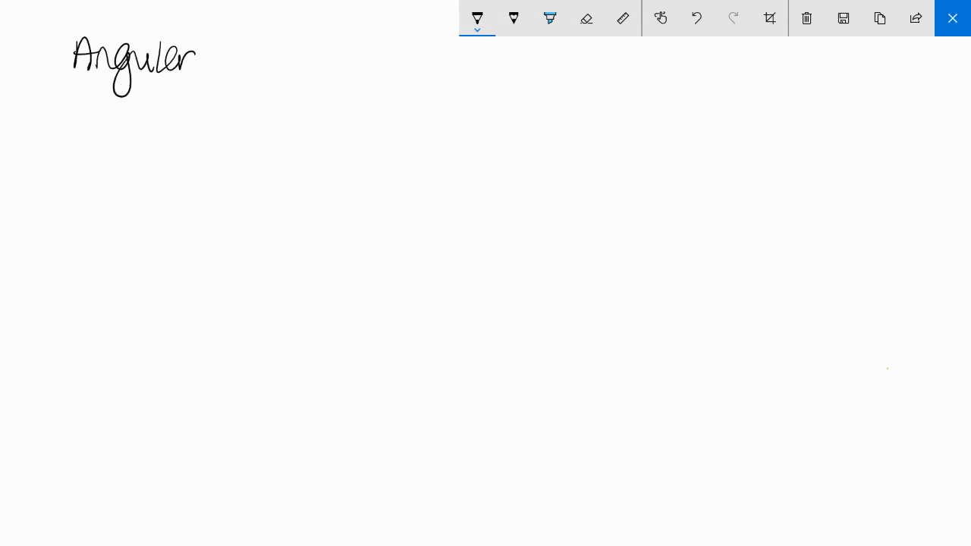
drag(227, 57, 334, 68)
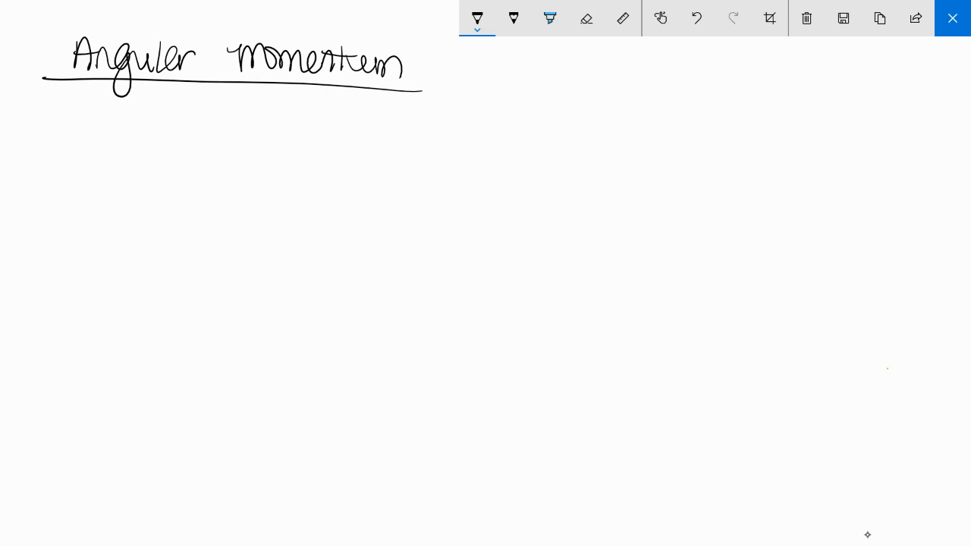
- Write the equation p = mv below the heading
drag(68, 110, 59, 151)
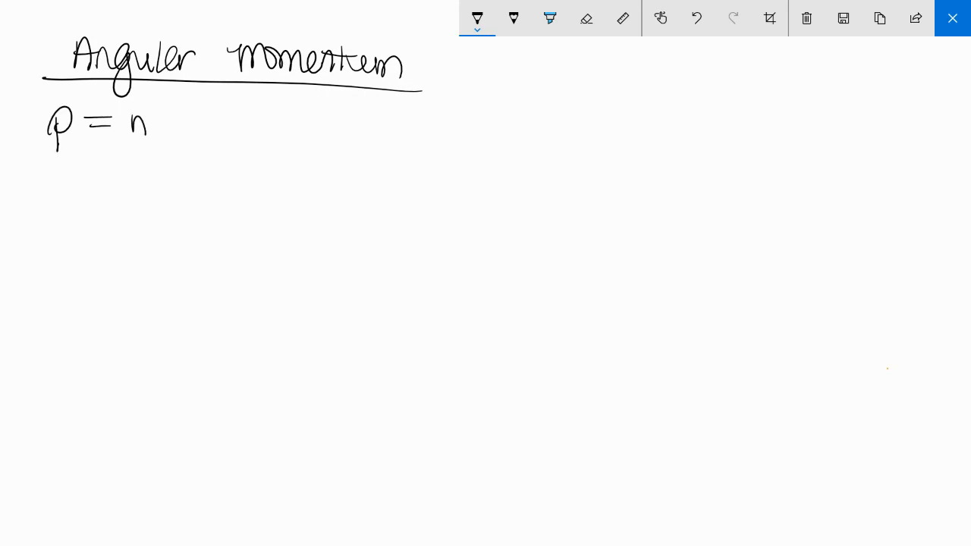
drag(129, 118, 182, 133)
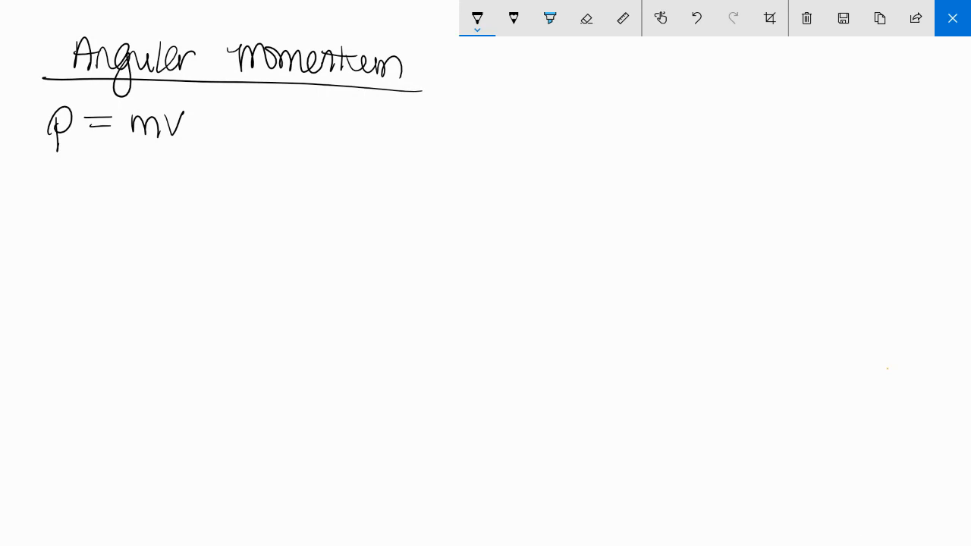
drag(125, 145, 156, 145)
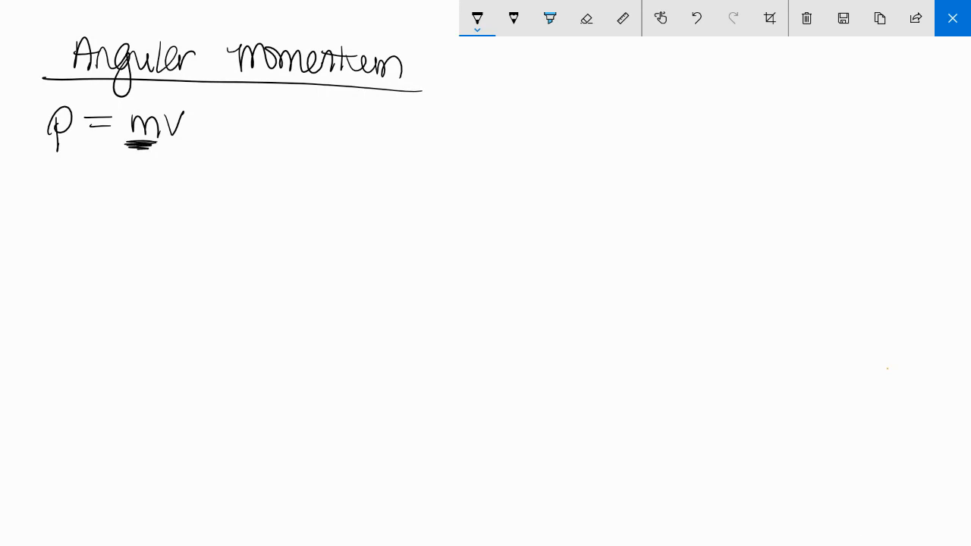
drag(167, 146, 199, 146)
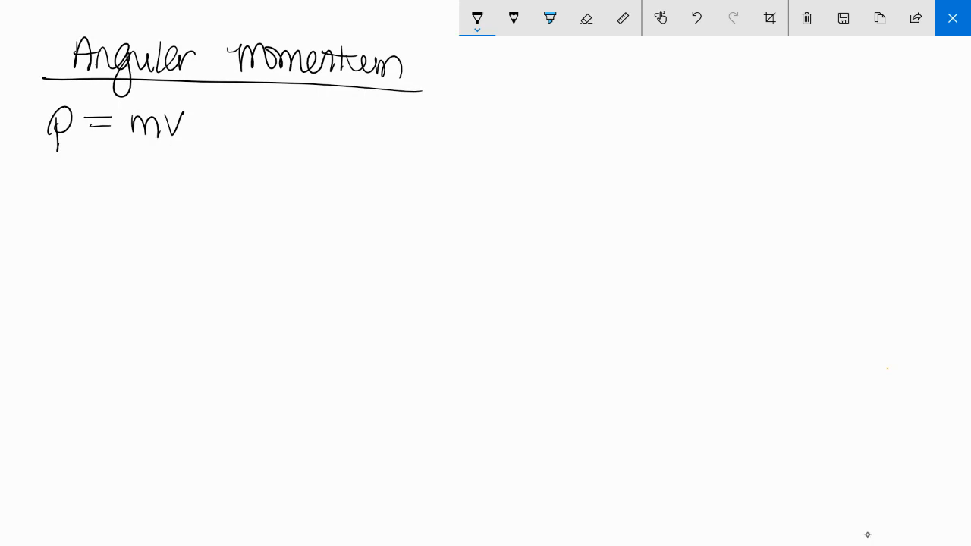
- Sketch a particle on a dashed circular orbit with radius and arc arrow, and double-underline p = mv
drag(91, 225, 277, 223)
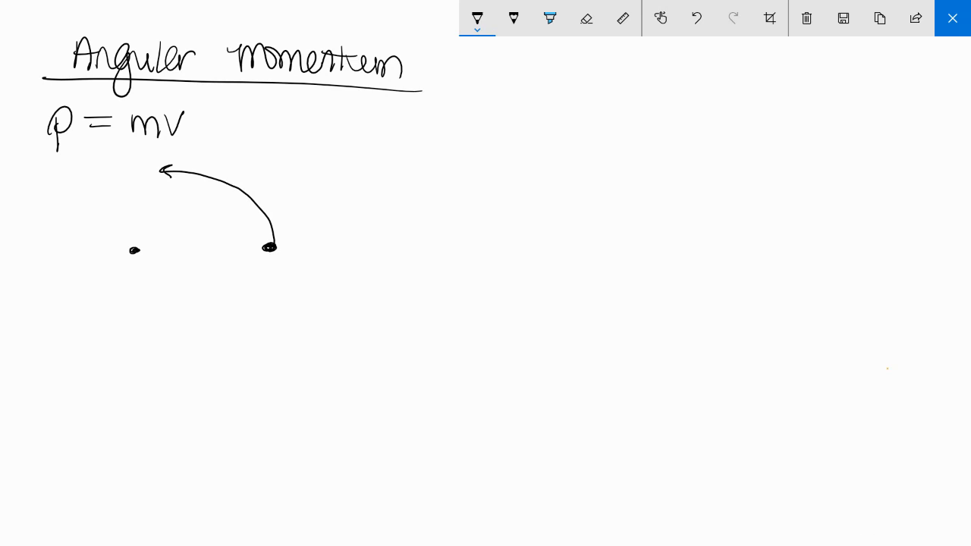
mouse_move(867, 534)
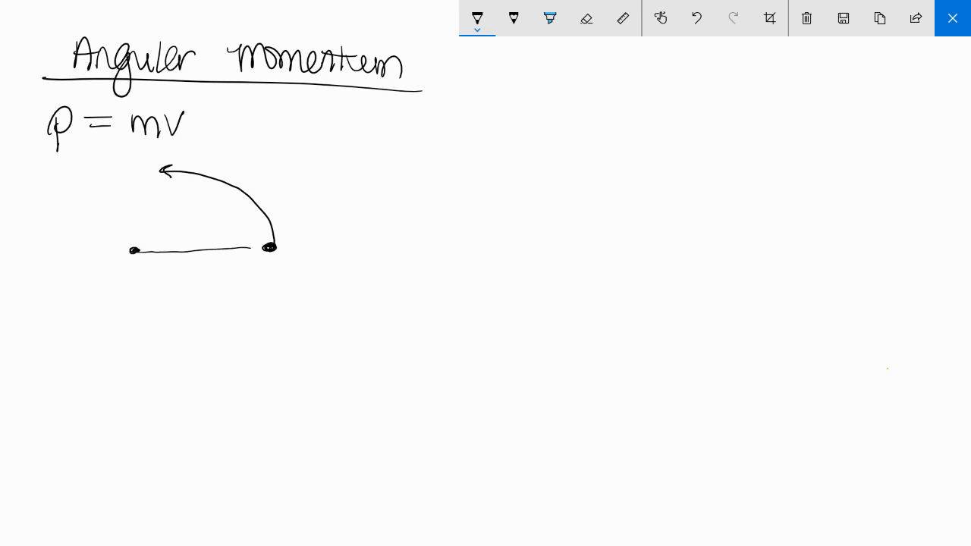
drag(140, 170, 151, 170)
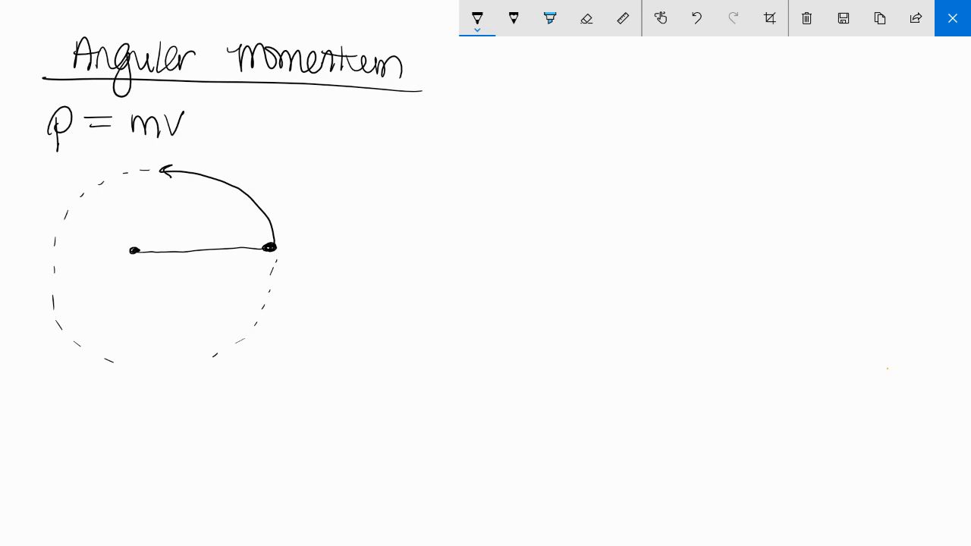
drag(50, 155, 182, 152)
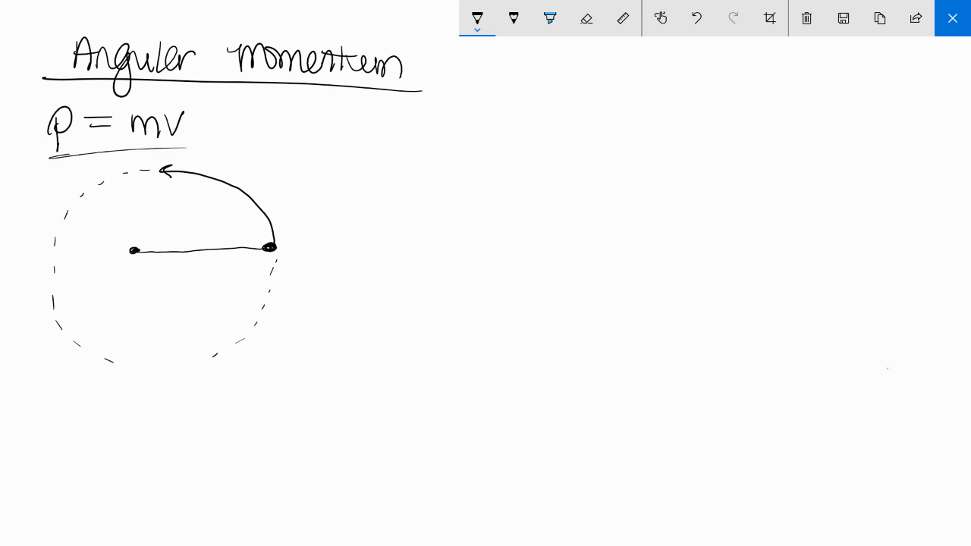
drag(42, 159, 194, 151)
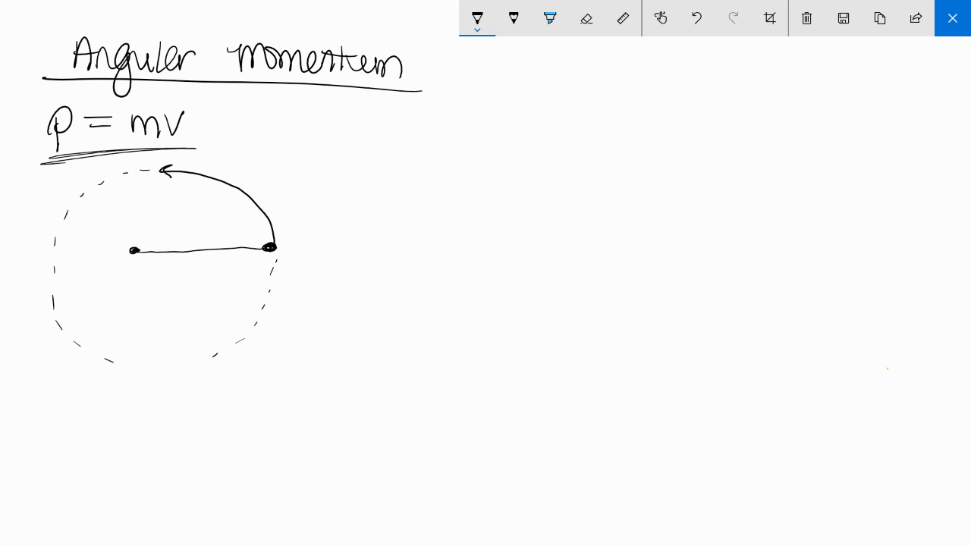
click(549, 17)
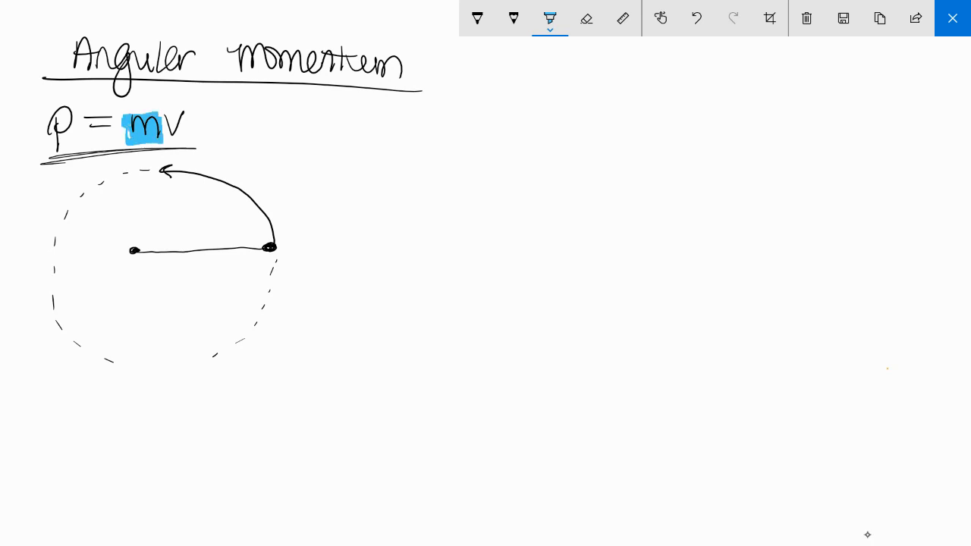
- Highlight m in blue and v in yellow, then write L = Iω and begin boxing it
click(477, 17)
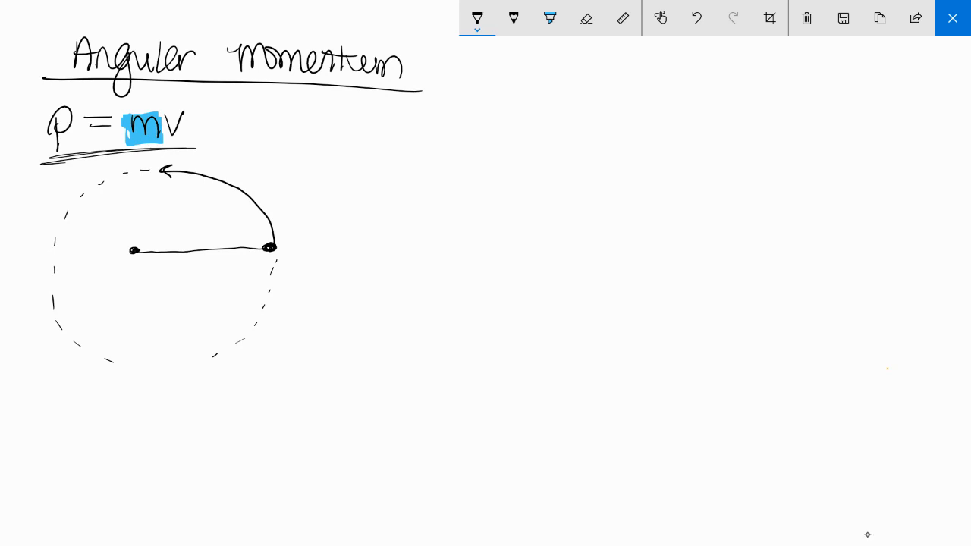
drag(360, 125, 405, 130)
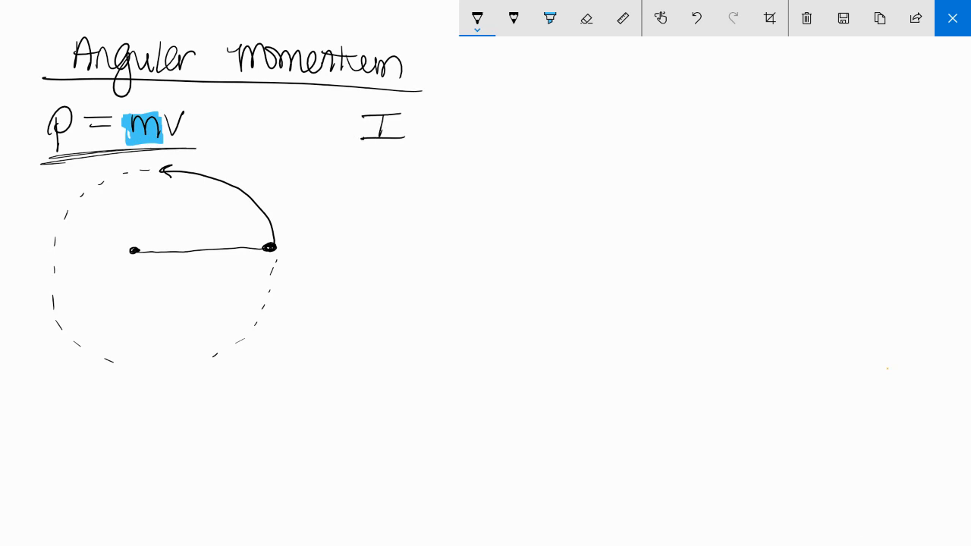
click(549, 17)
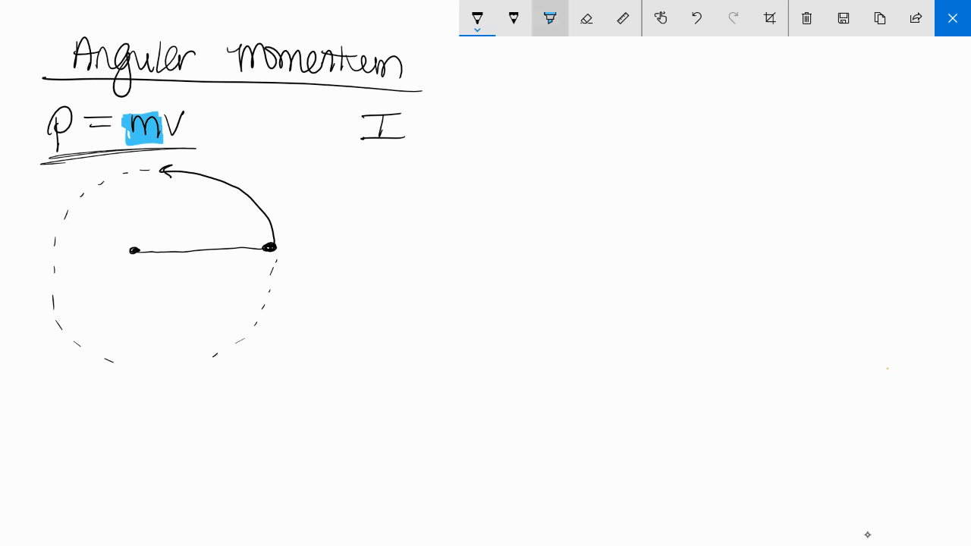
click(549, 18)
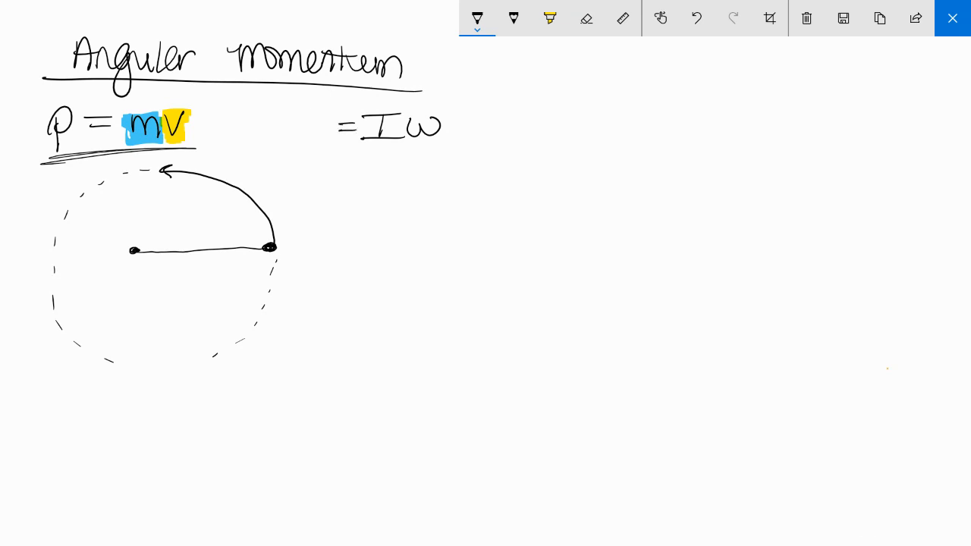
drag(303, 114, 326, 144)
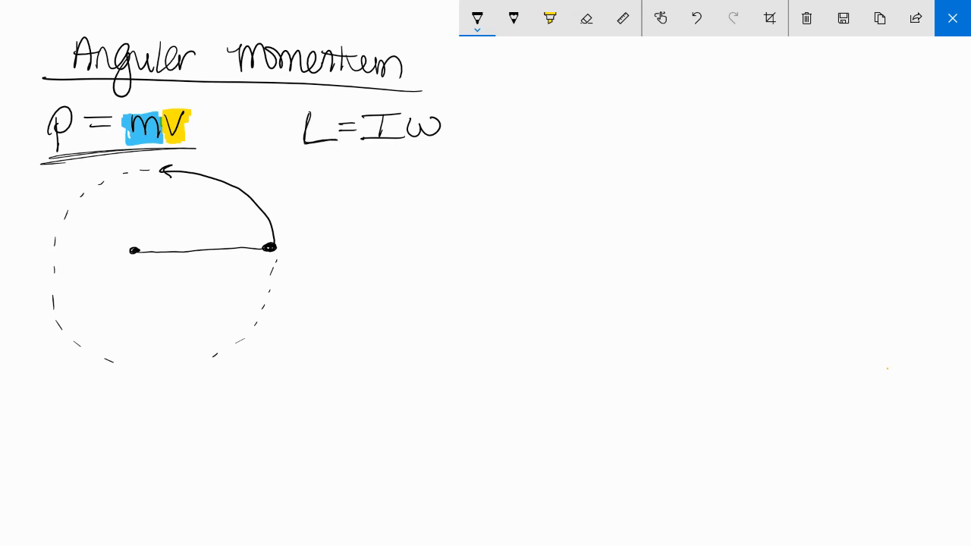
drag(273, 91, 478, 163)
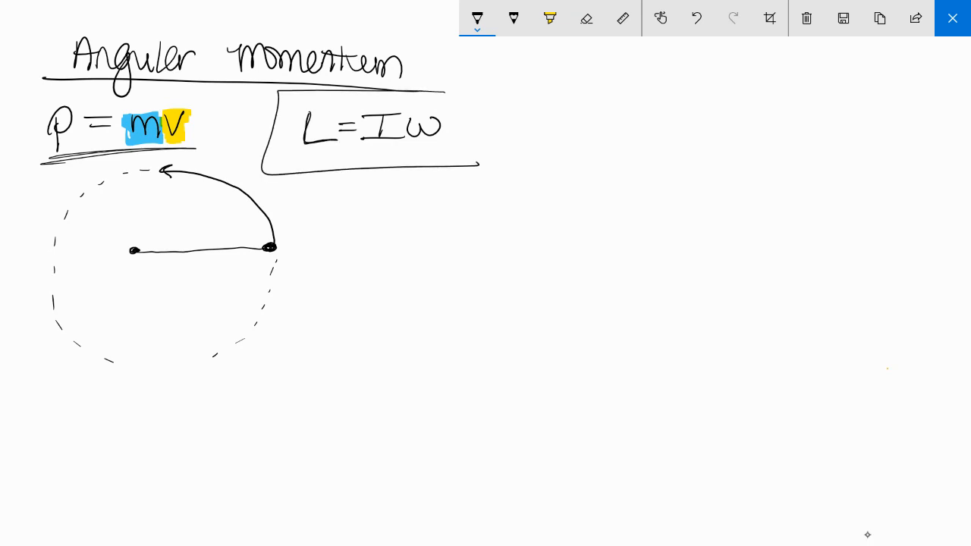
drag(468, 91, 468, 165)
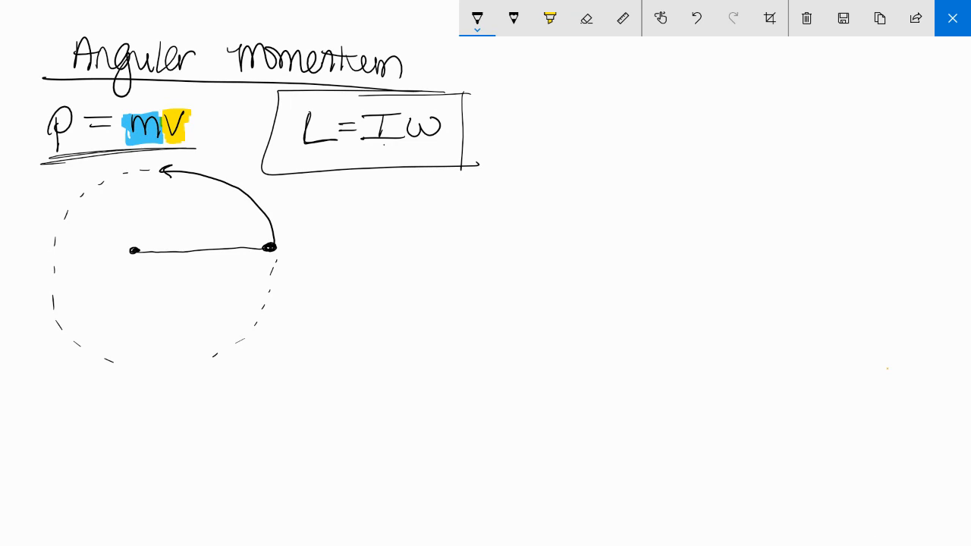
- Close the box around L = Iω, add arrows from I and ω, and write = mr²
drag(385, 148, 381, 182)
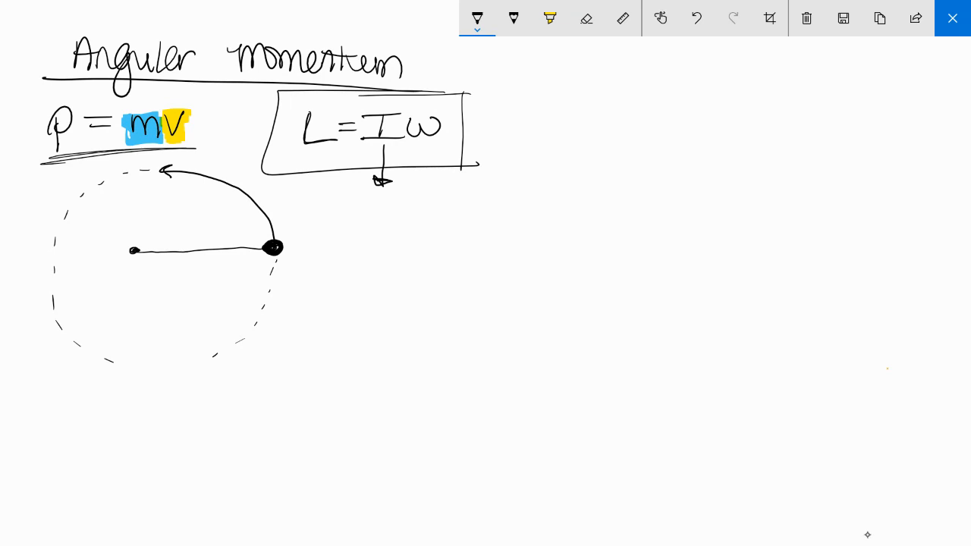
drag(343, 222, 364, 222)
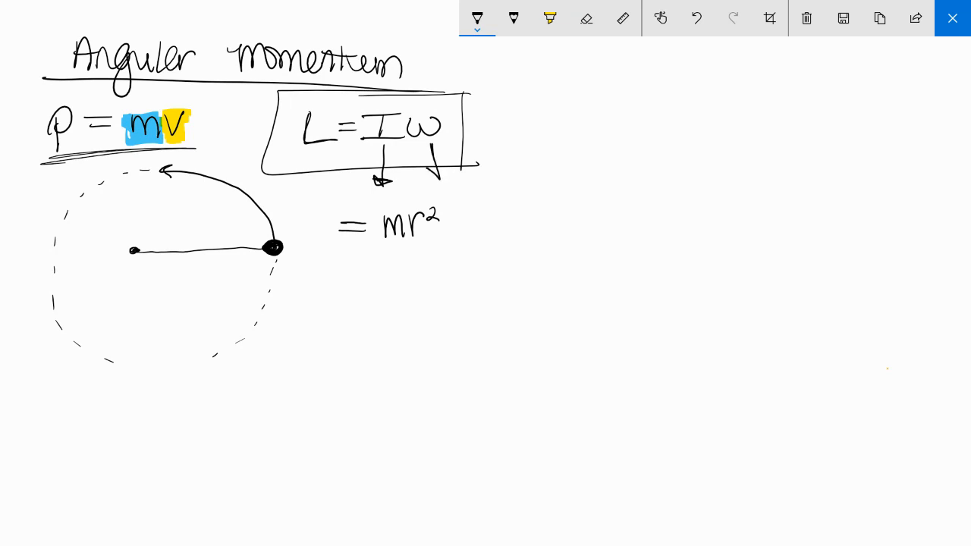
drag(438, 144, 436, 170)
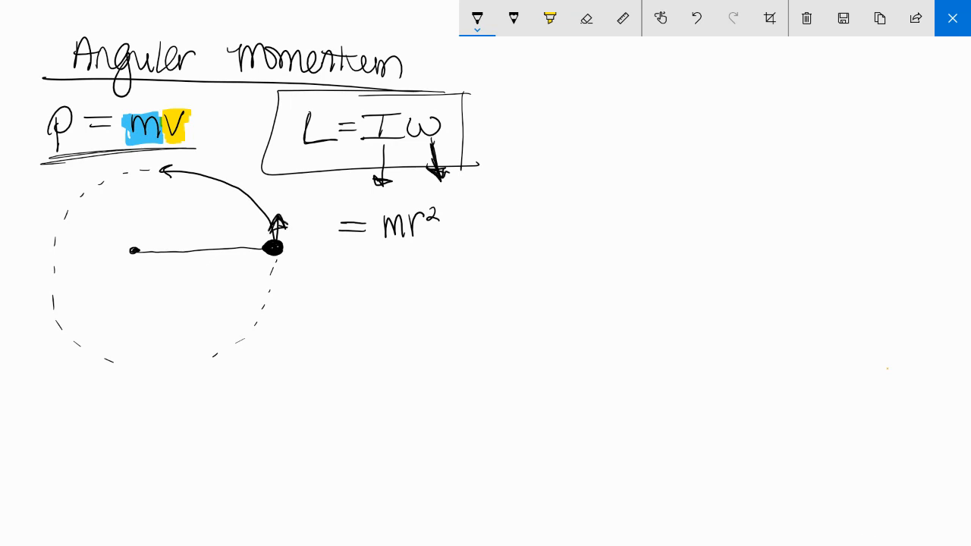
drag(455, 197, 455, 243)
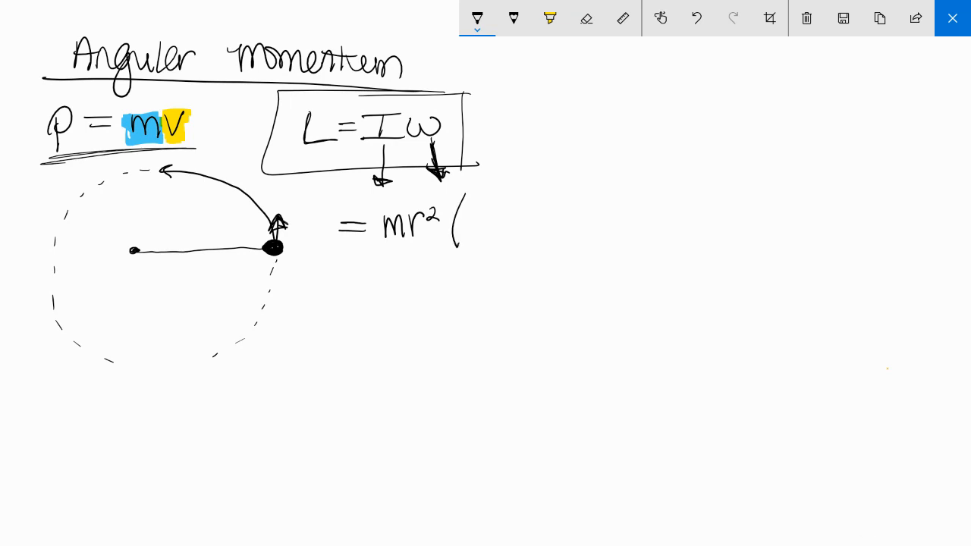
- Complete the expansion as mr²(v/r), simplifying to mrv
drag(474, 201, 489, 227)
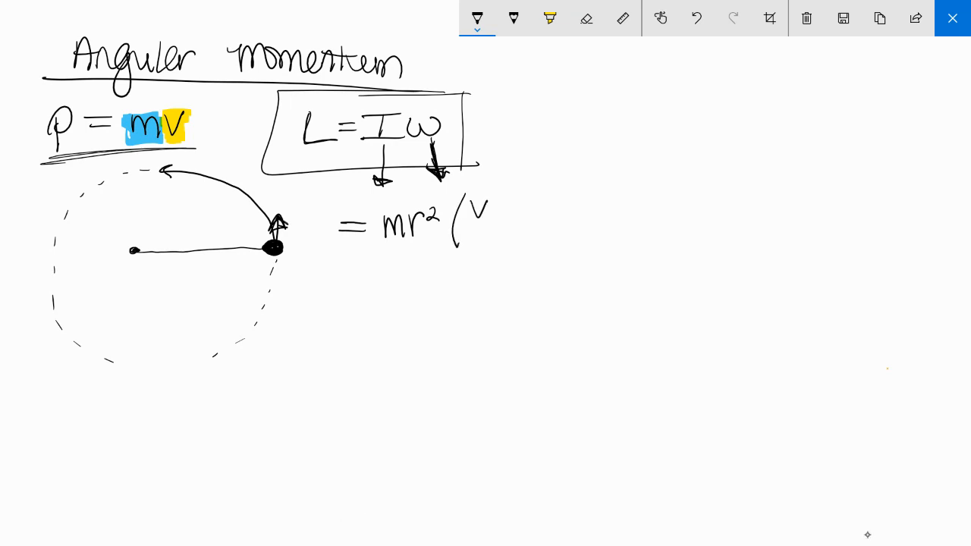
drag(470, 213, 500, 257)
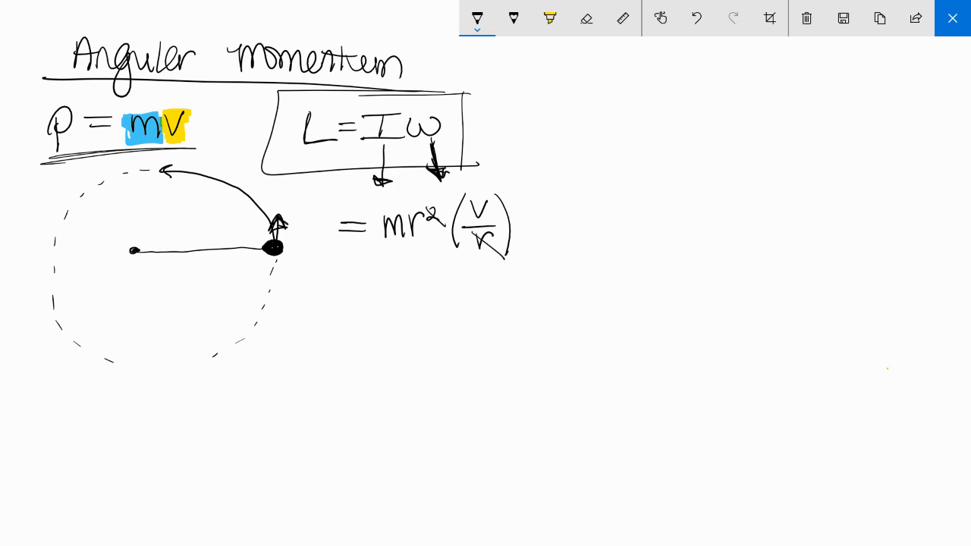
drag(352, 299, 409, 304)
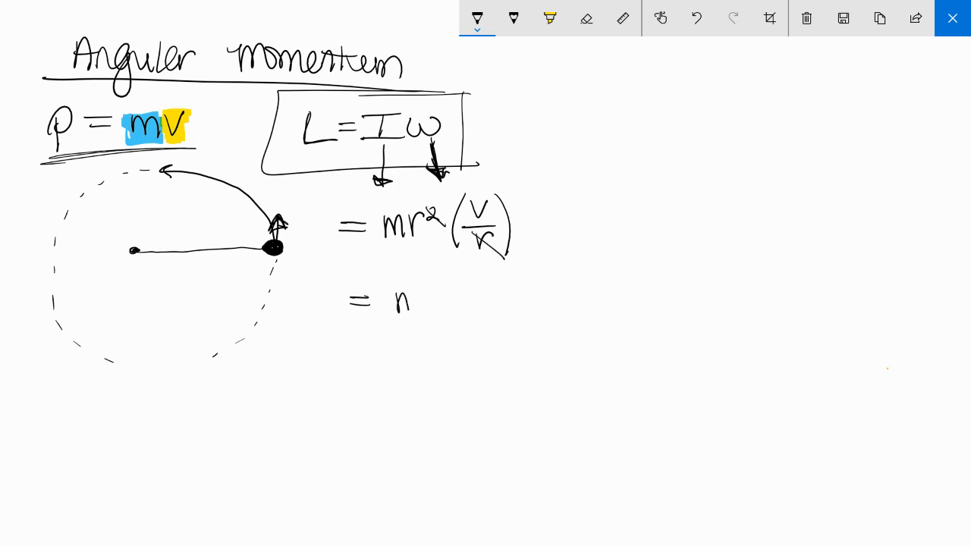
text(mrv)
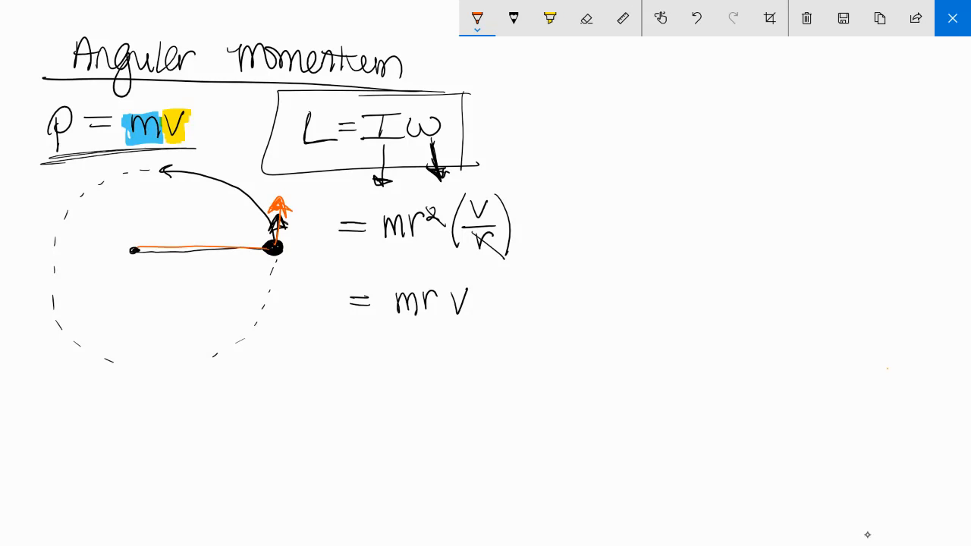
- In orange, label the radius r, rewrite L as mvr⊥ and pr⊥, and outline the formulas
drag(201, 239, 217, 224)
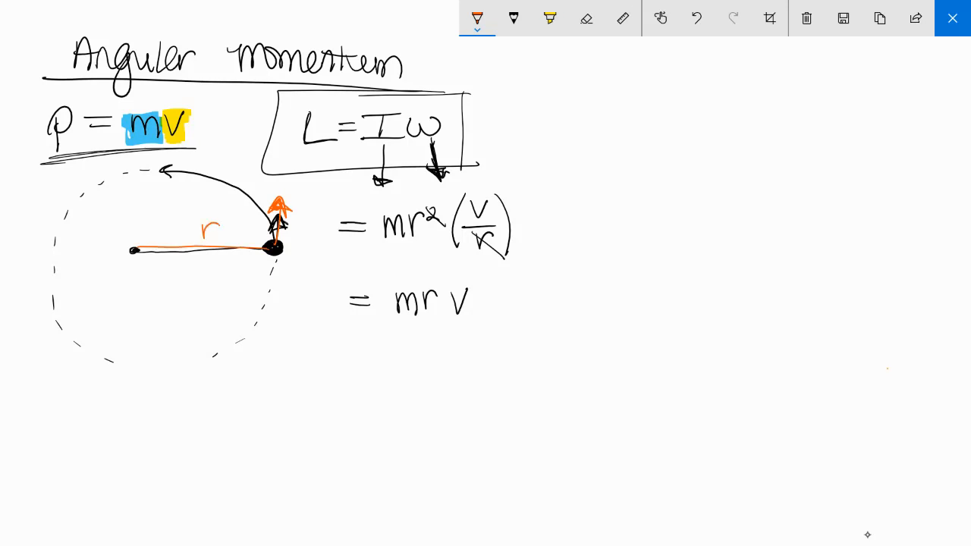
drag(440, 299, 441, 318)
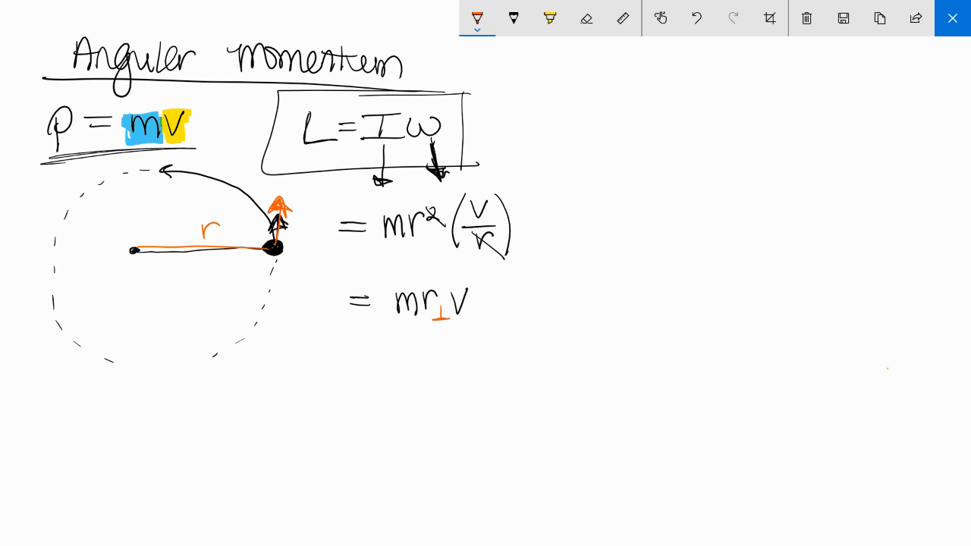
mouse_move(867, 535)
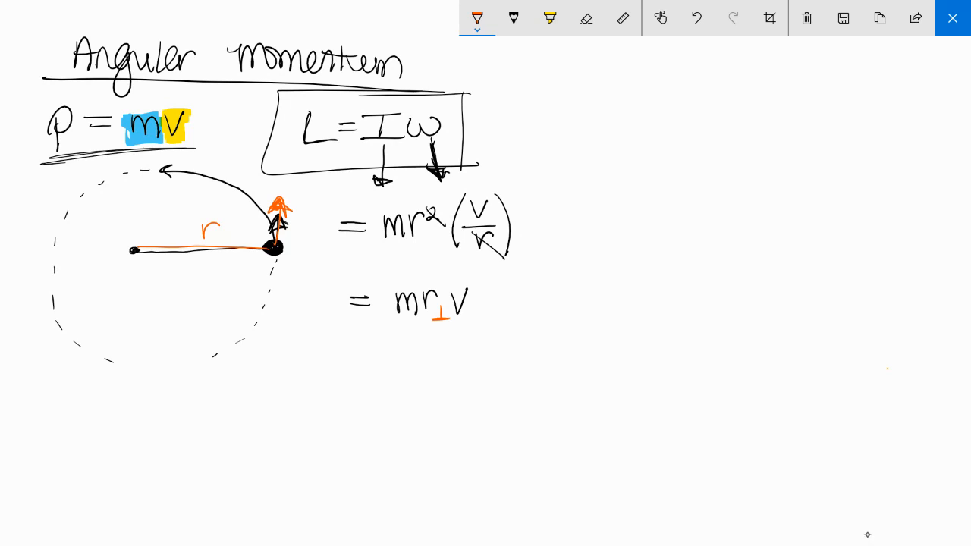
drag(349, 363, 425, 362)
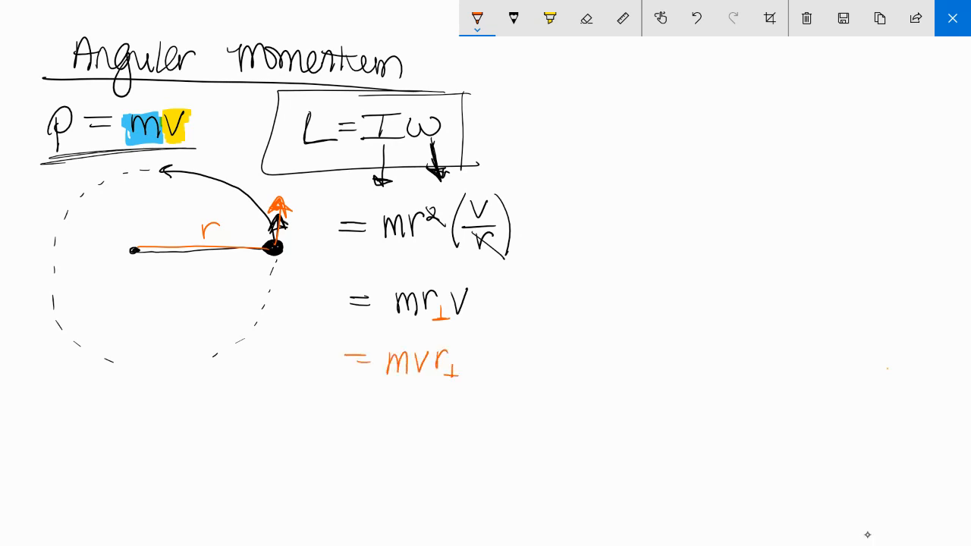
drag(375, 372, 436, 379)
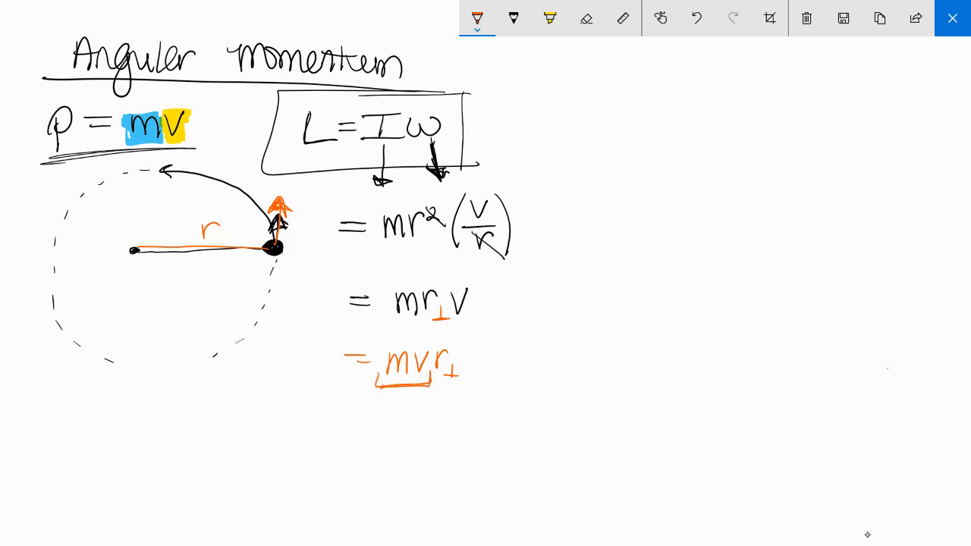
drag(400, 400, 399, 432)
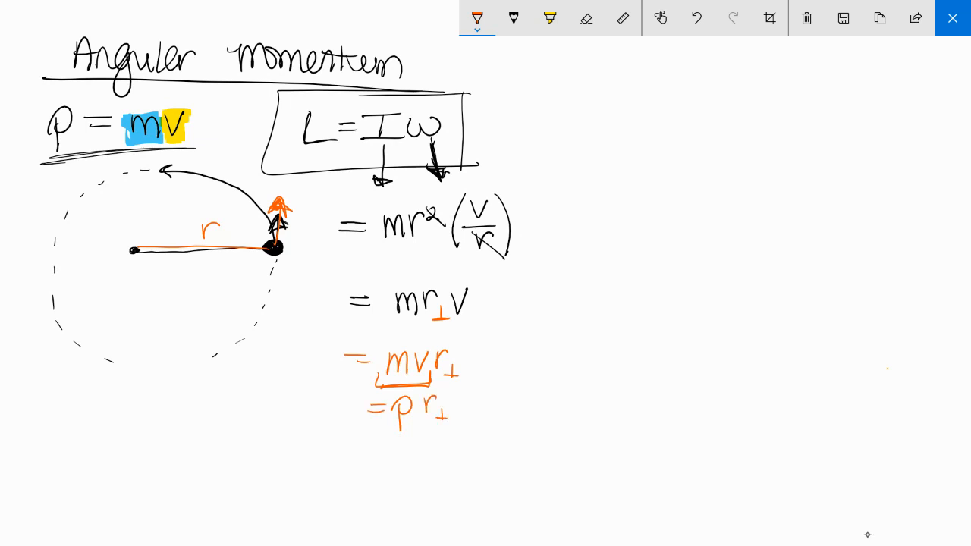
drag(337, 398, 349, 425)
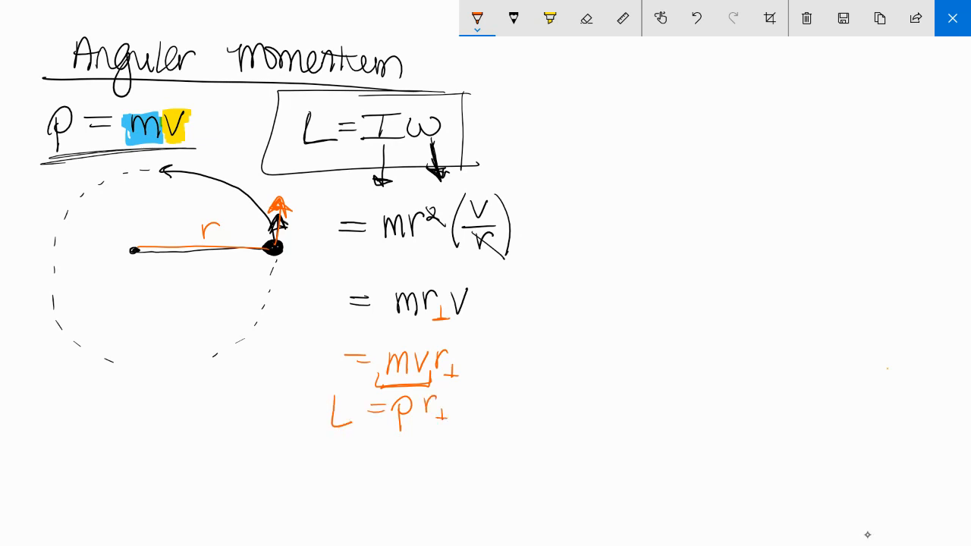
drag(288, 387, 470, 447)
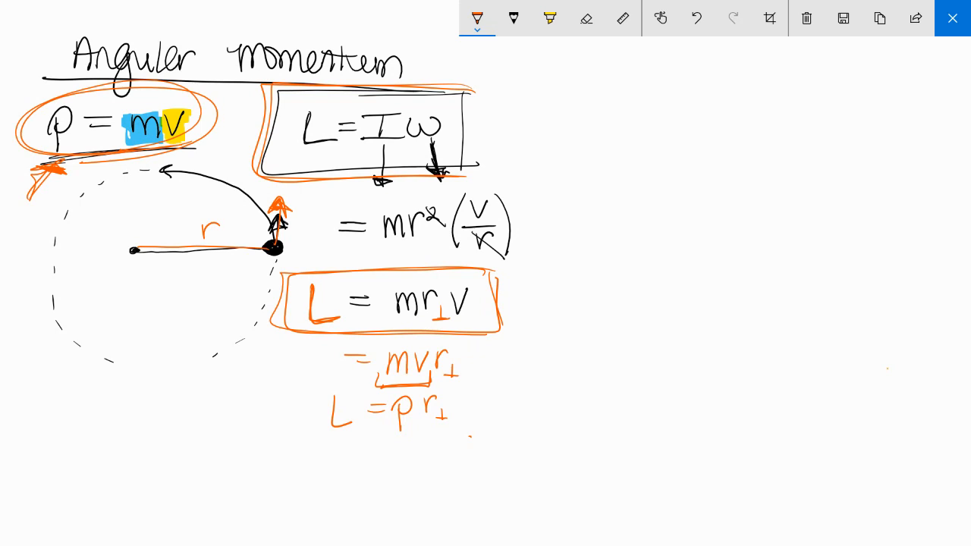
- In black, write that momentum is conserved in an isolated system, ΣF = 0
click(476, 18)
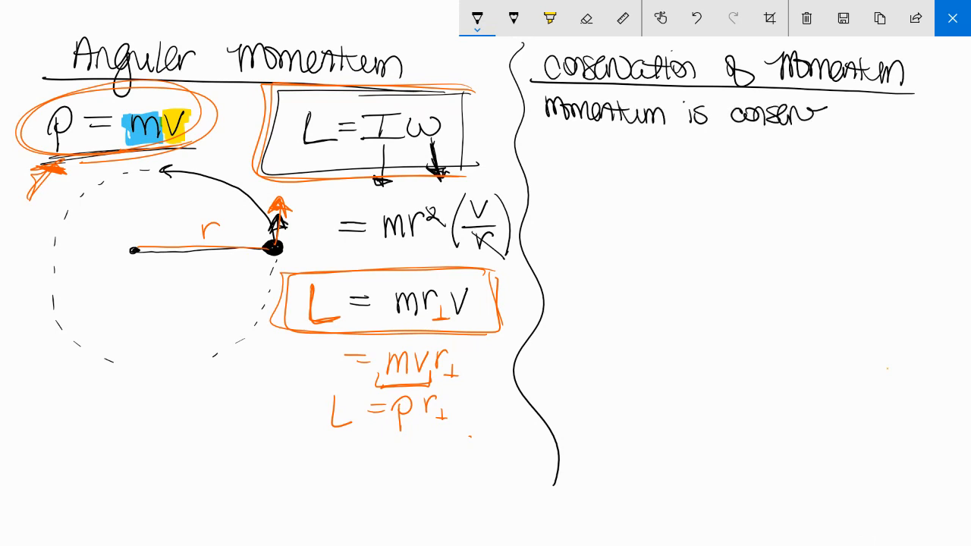
text(conserved in)
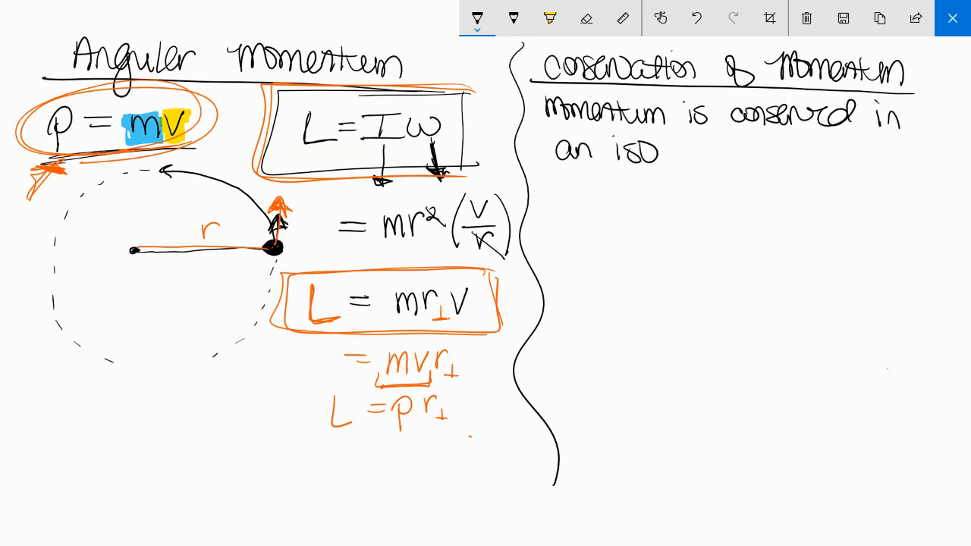
text(lated system,)
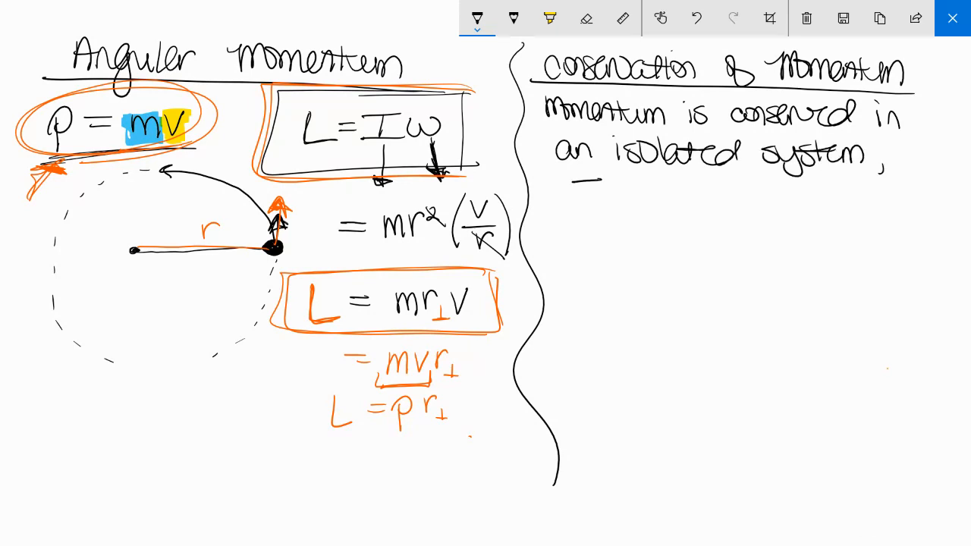
text(ΣF =)
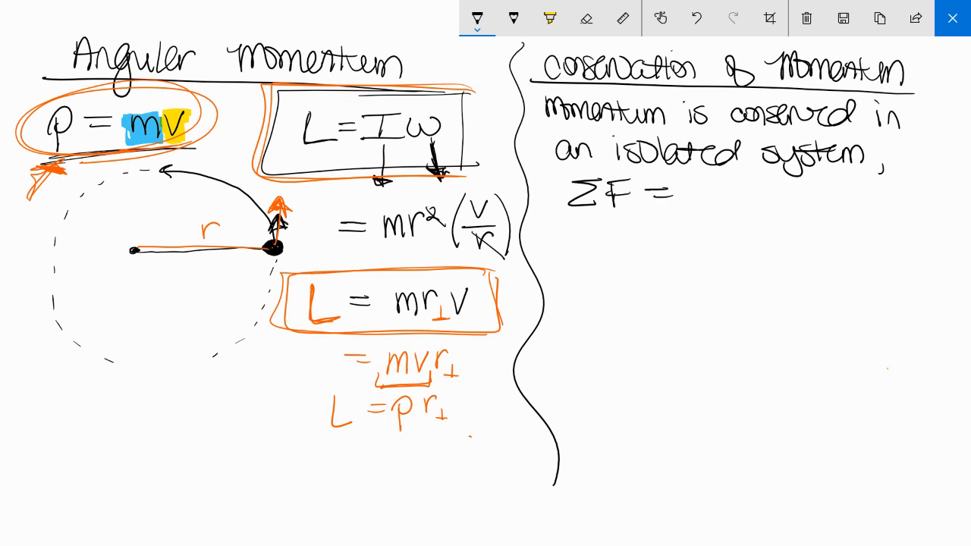
text(0.)
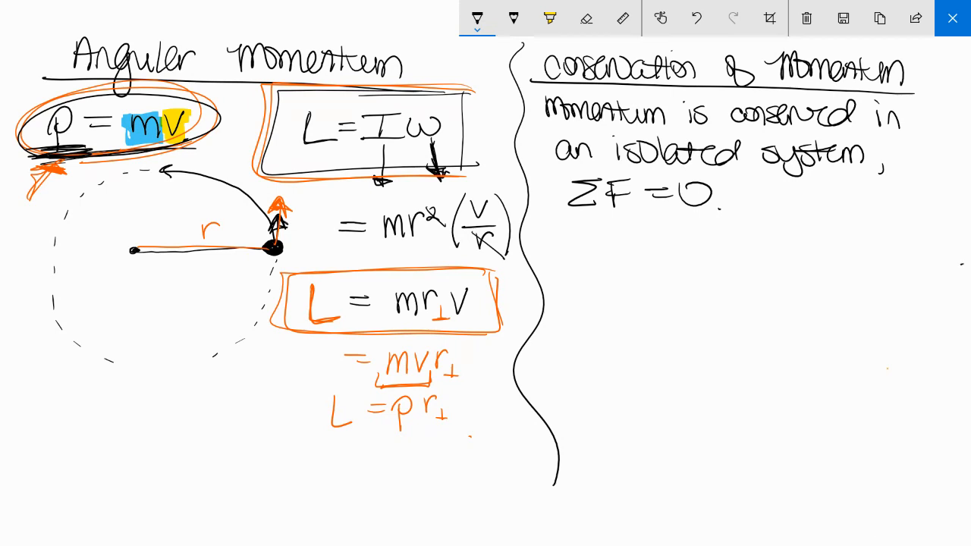
drag(534, 241, 963, 262)
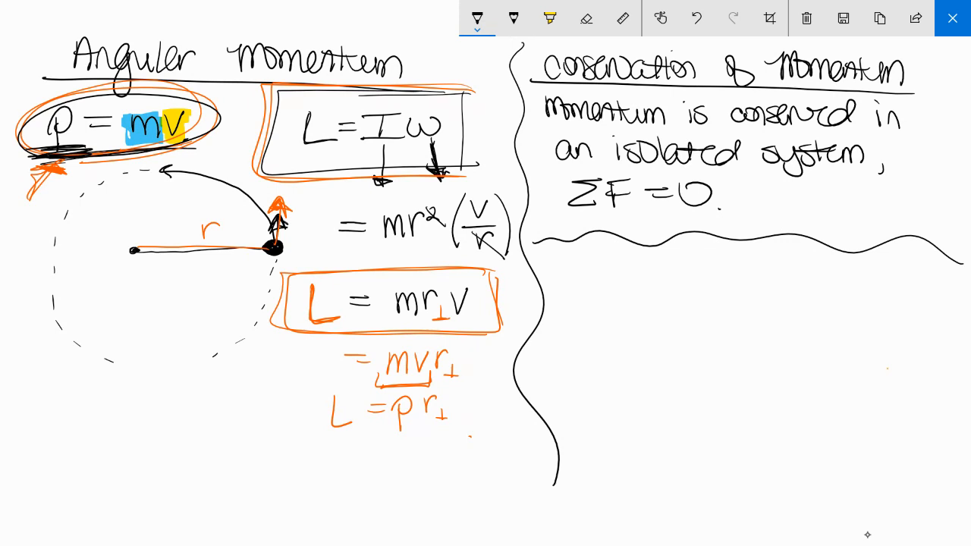
- Note Στ = 0, so L before the collision equals L after
text(Στ =)
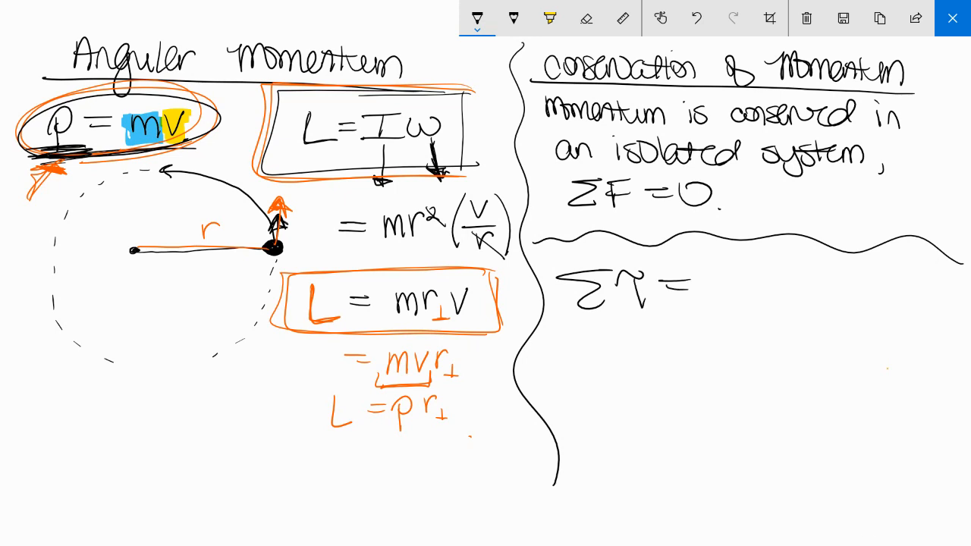
text(=0.)
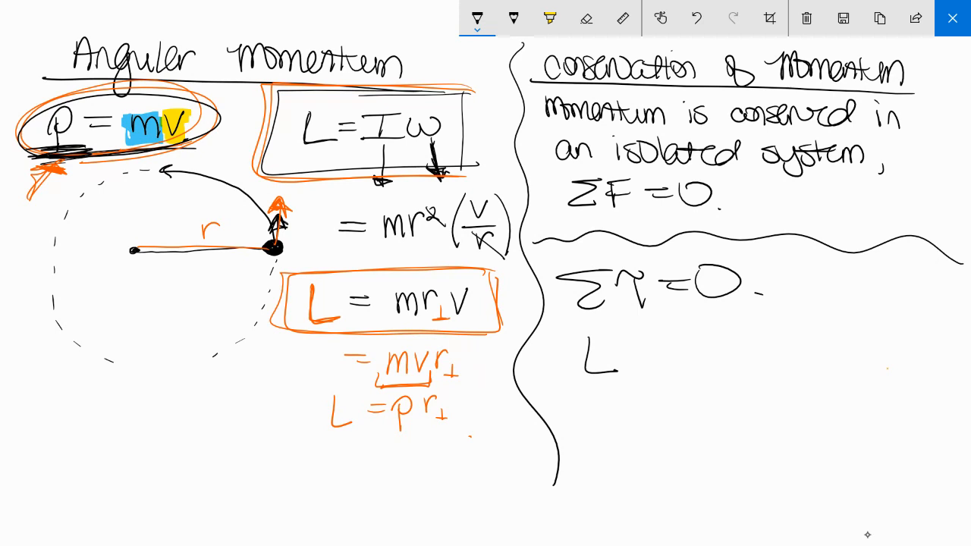
text(Bel)
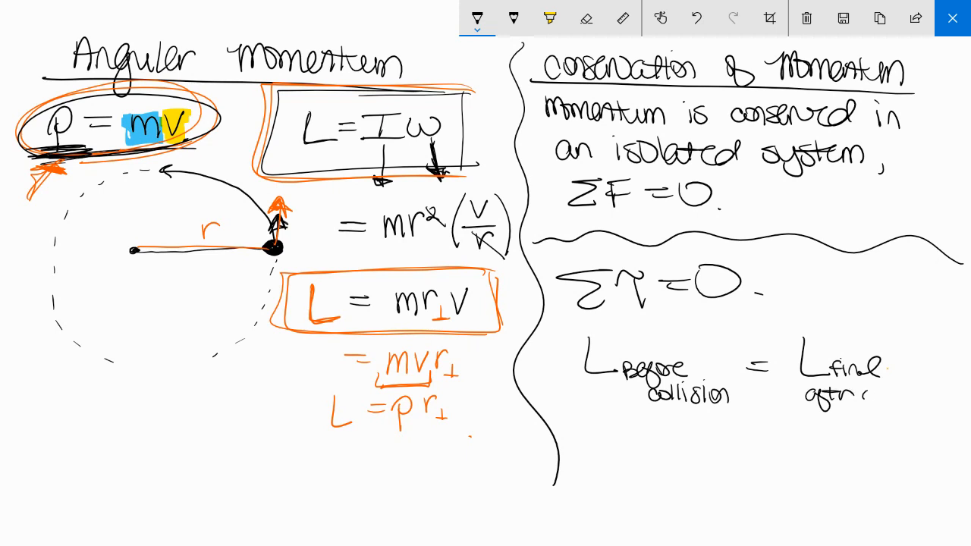
text(collision)
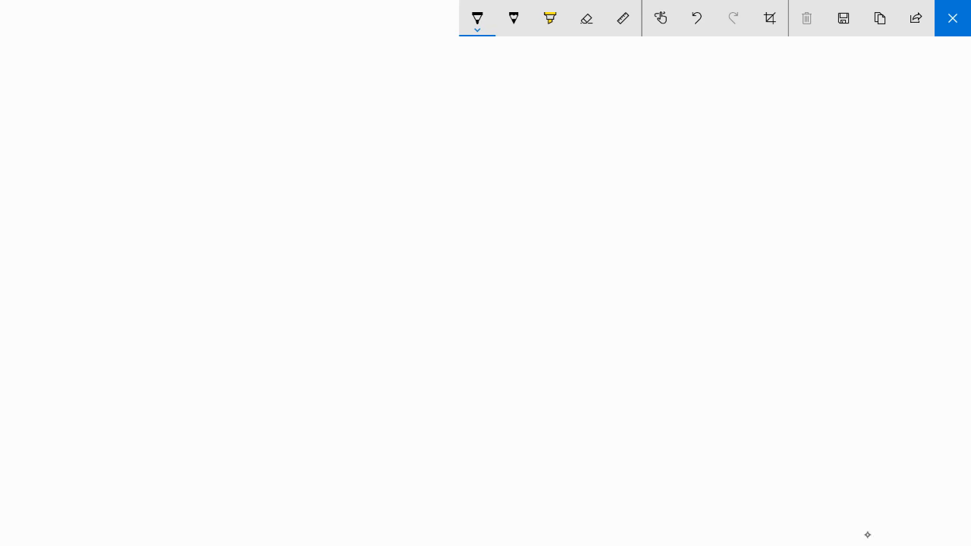
- Draw the stool and a seated stick figure with both arms outstretched
drag(161, 136, 161, 204)
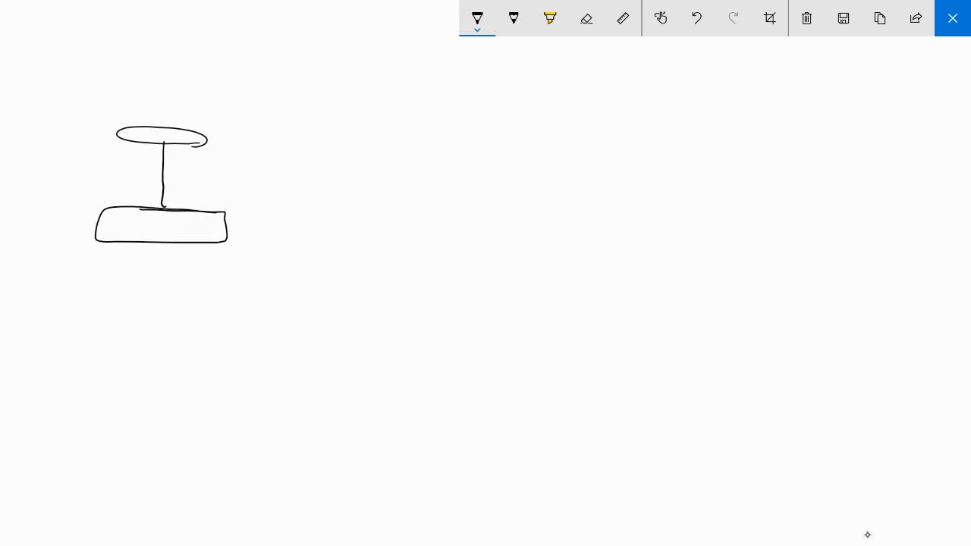
drag(159, 49, 144, 110)
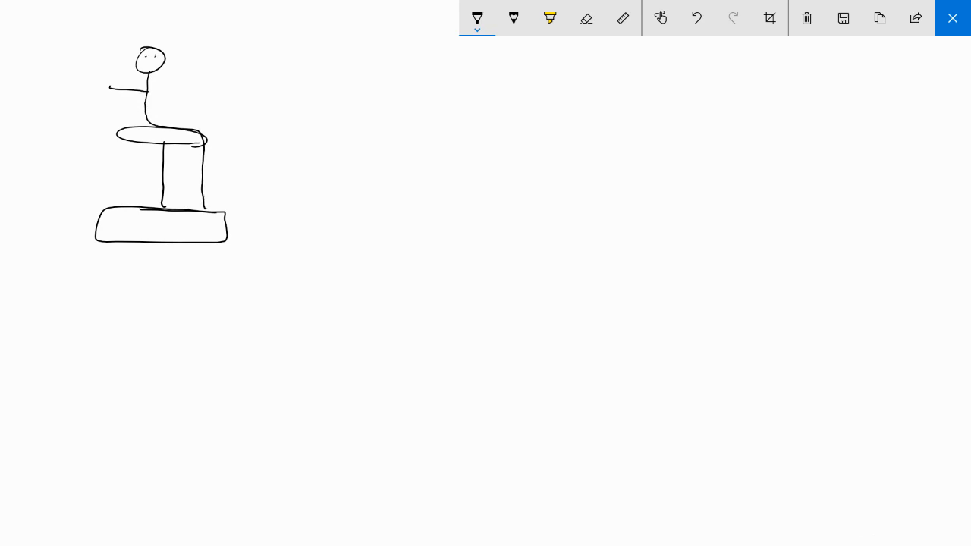
drag(114, 91, 209, 91)
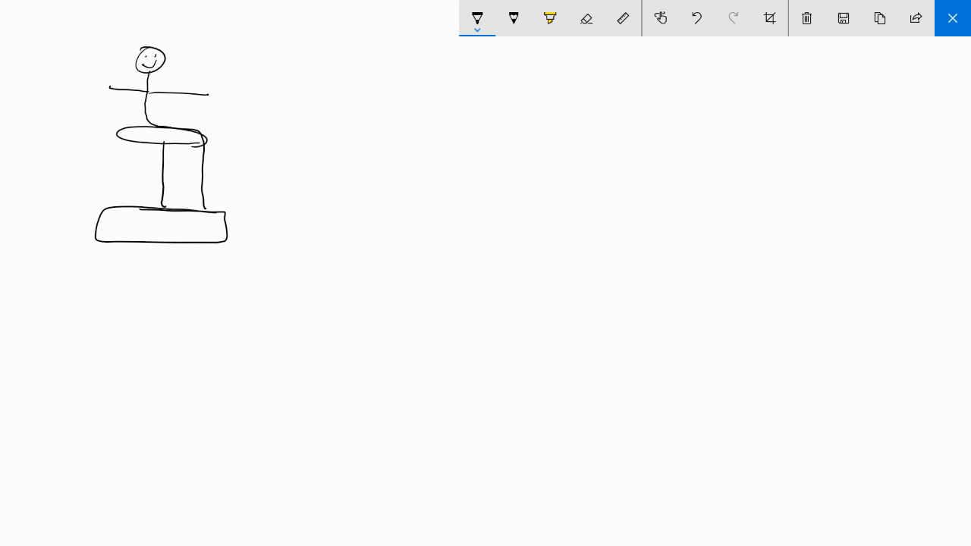
drag(117, 89, 74, 80)
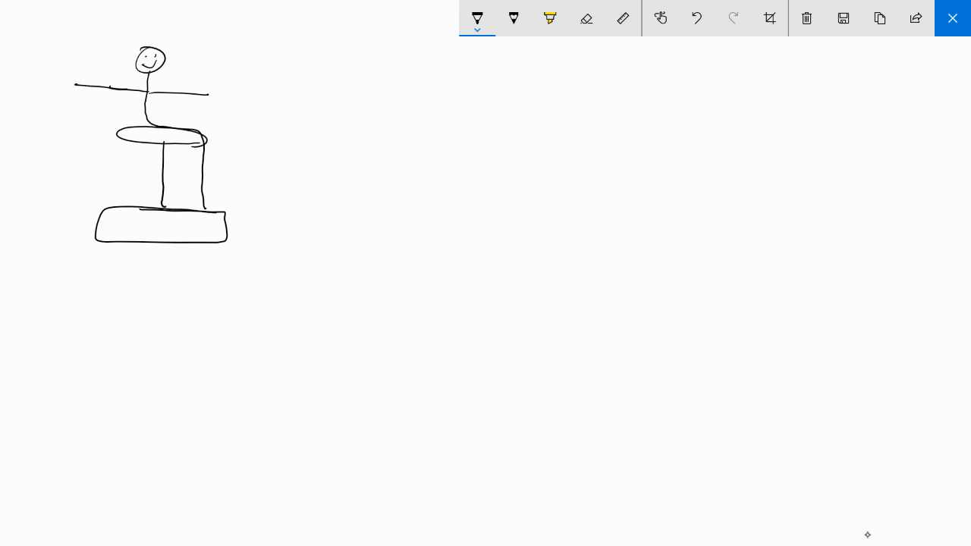
drag(99, 227, 216, 239)
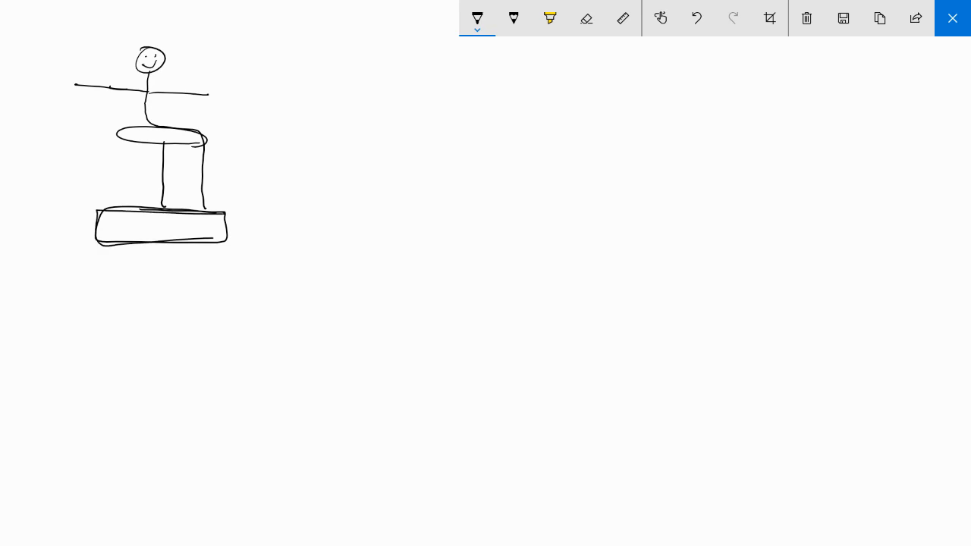
drag(205, 208, 242, 231)
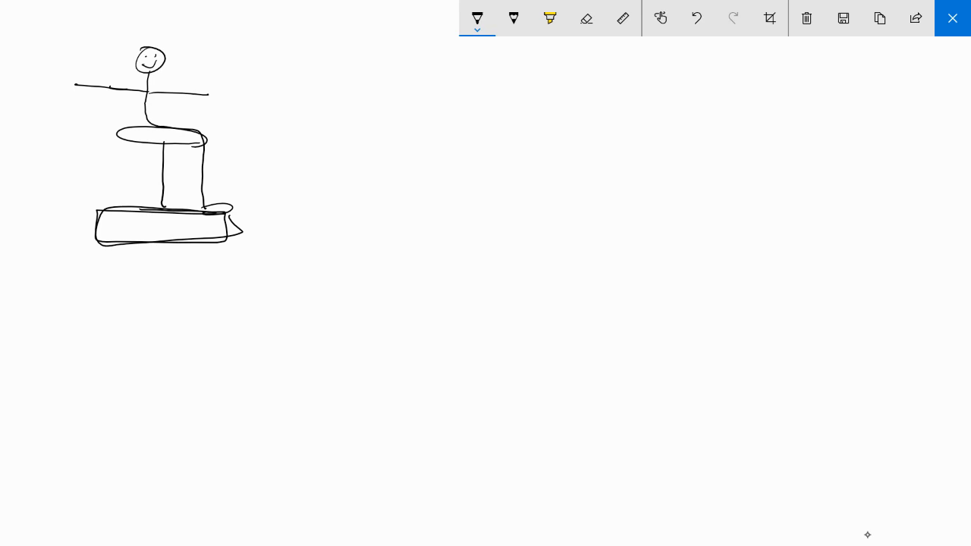
- Add a weight in each hand, a rotation arc, and label both weights m
drag(209, 83, 220, 106)
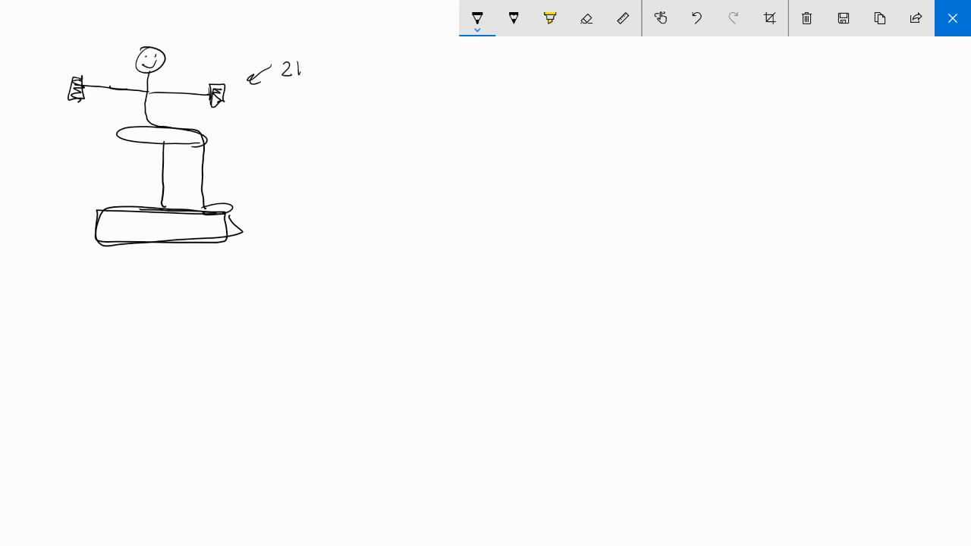
drag(266, 69, 319, 72)
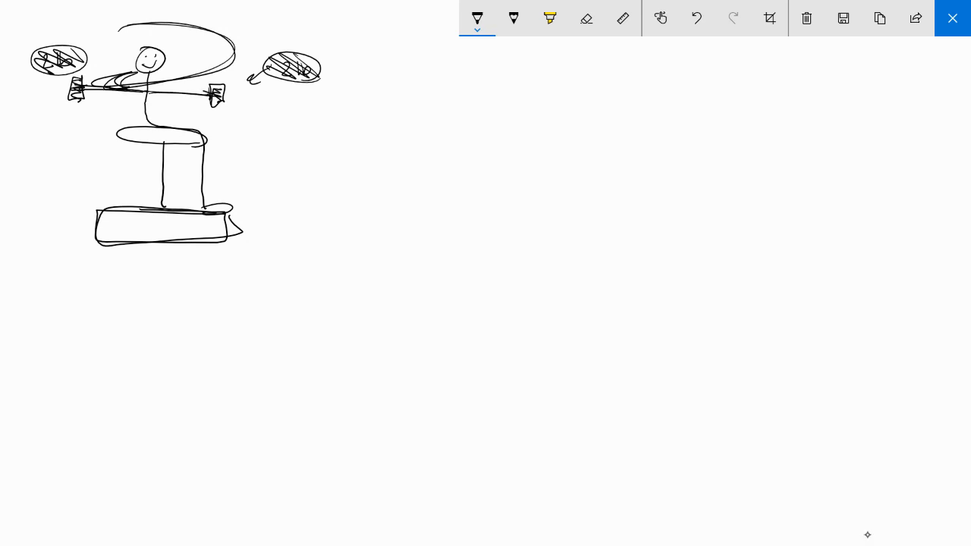
drag(292, 114, 231, 104)
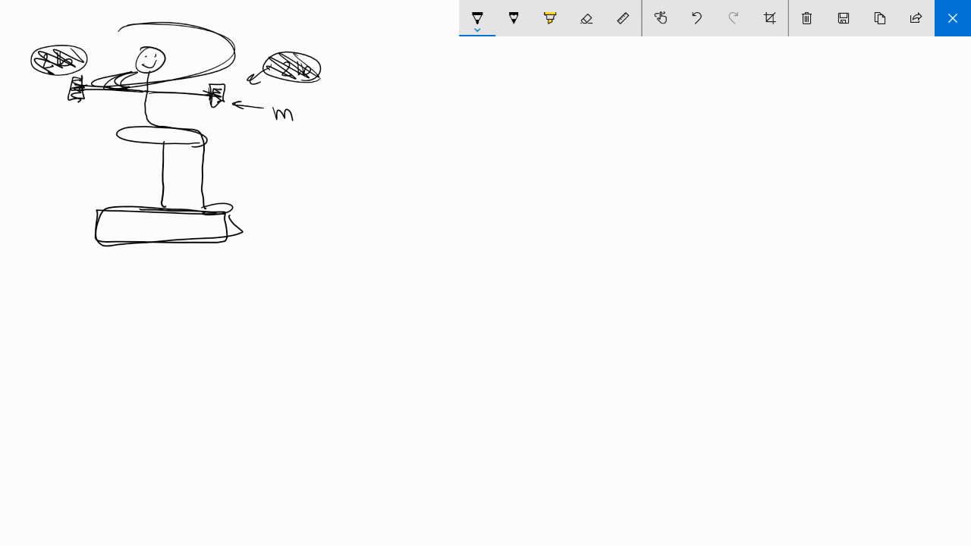
drag(61, 112, 82, 114)
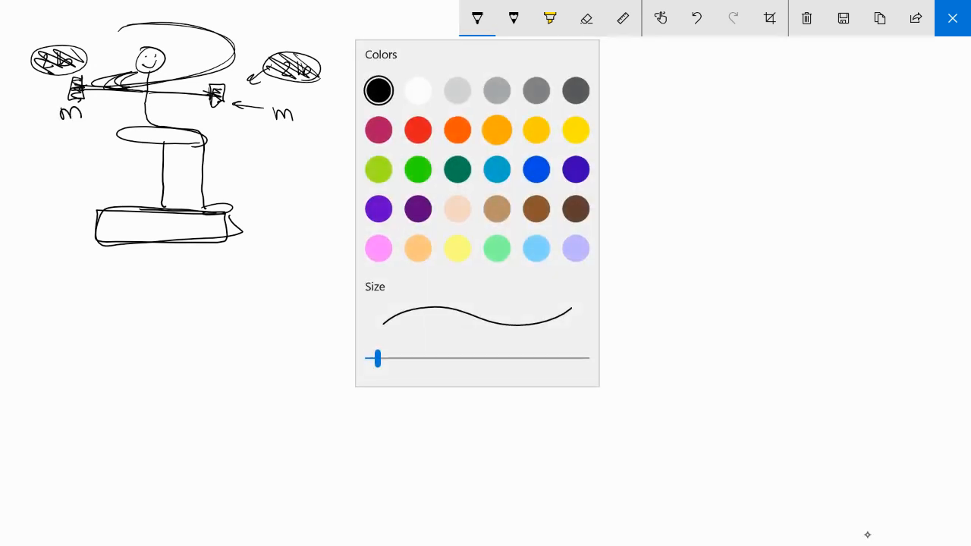
- In orange, mark r along both arms, circle the rotation axis, and write L₀ = mvr
click(476, 18)
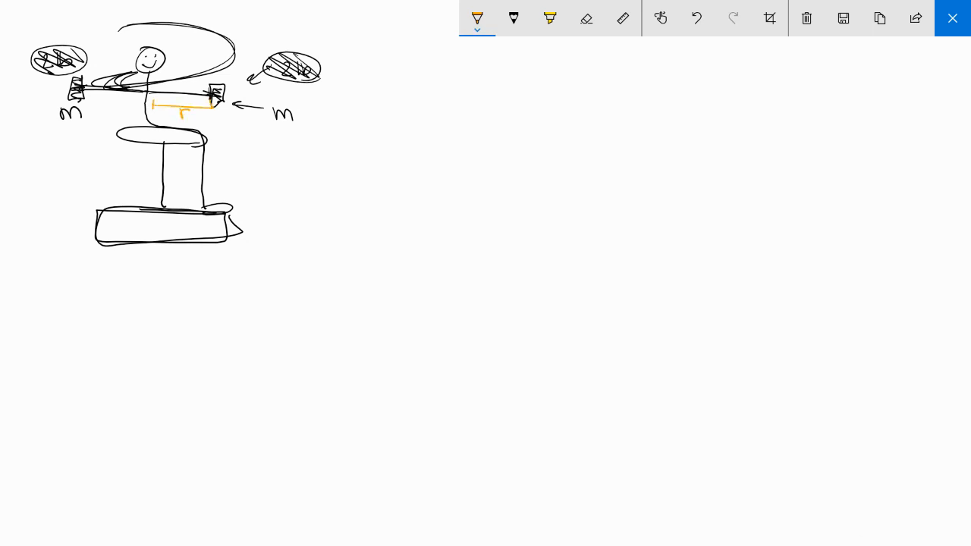
drag(83, 105, 140, 113)
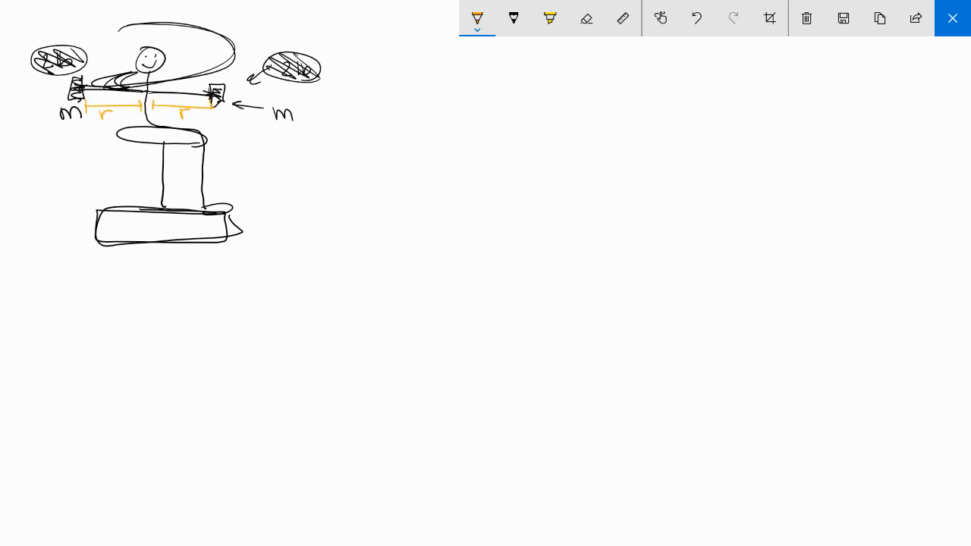
drag(144, 91, 152, 99)
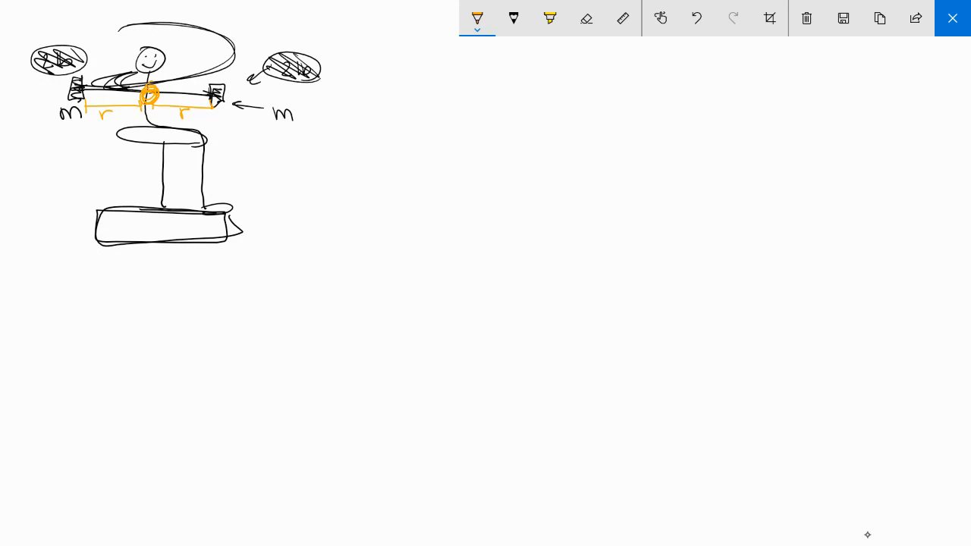
drag(64, 277, 114, 296)
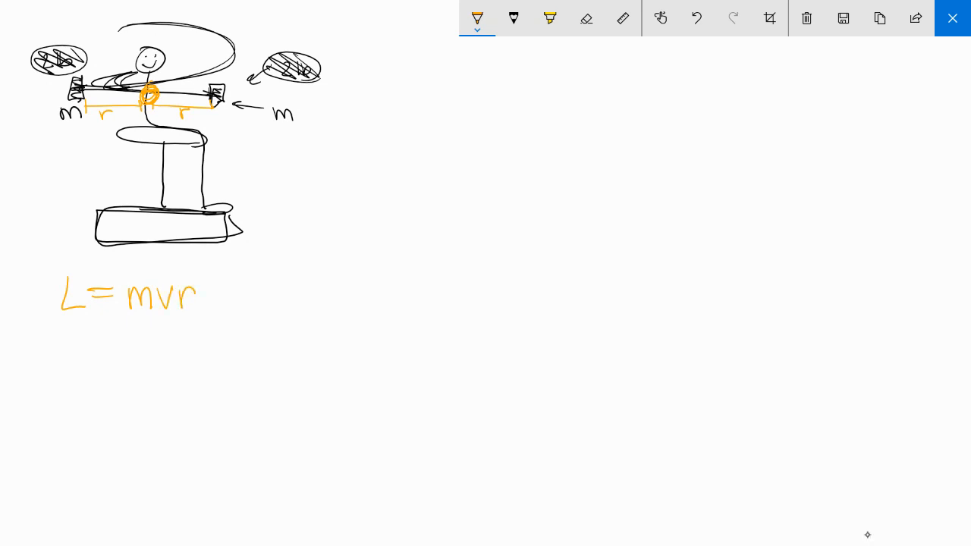
drag(209, 284, 208, 311)
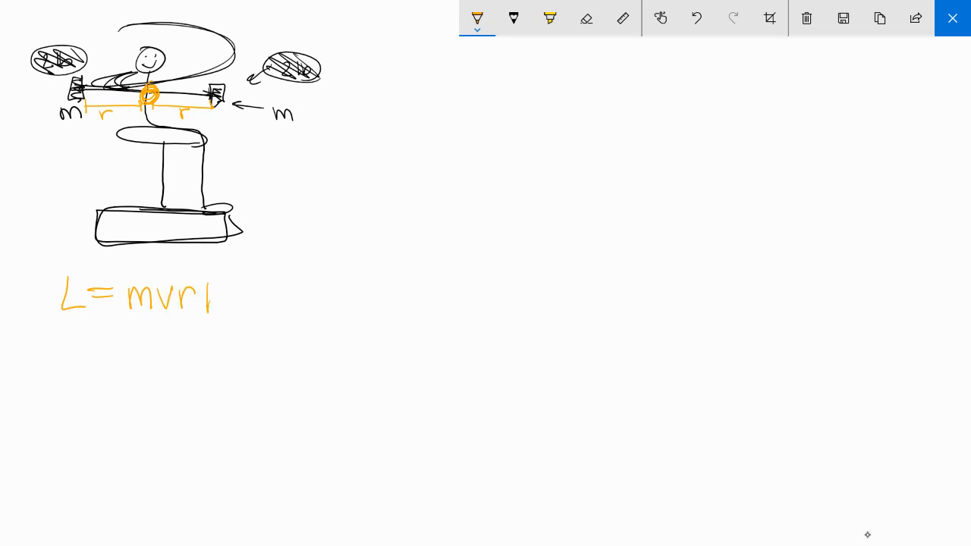
drag(163, 113, 205, 114)
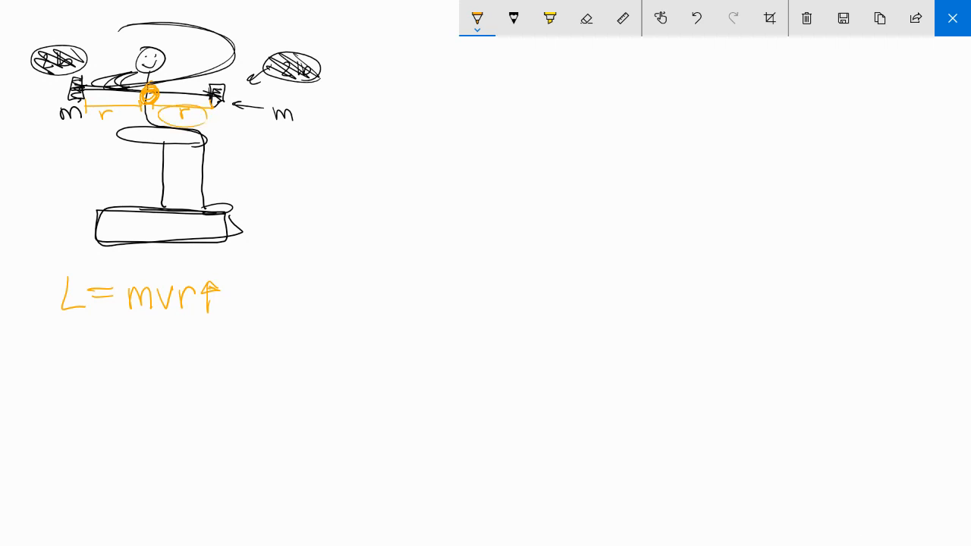
drag(212, 103, 90, 102)
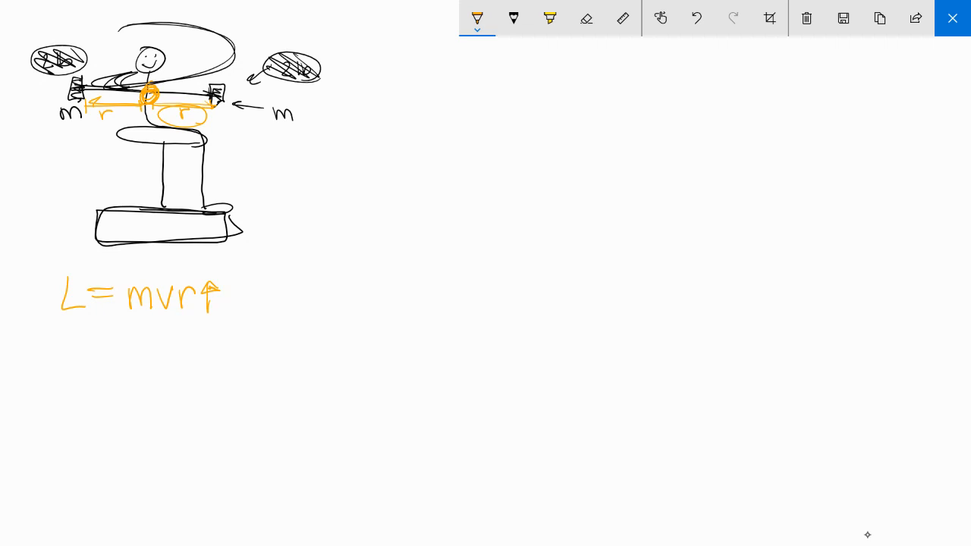
- Add the subscript o and arrow under v, then begin writing L_f below
drag(174, 284, 176, 315)
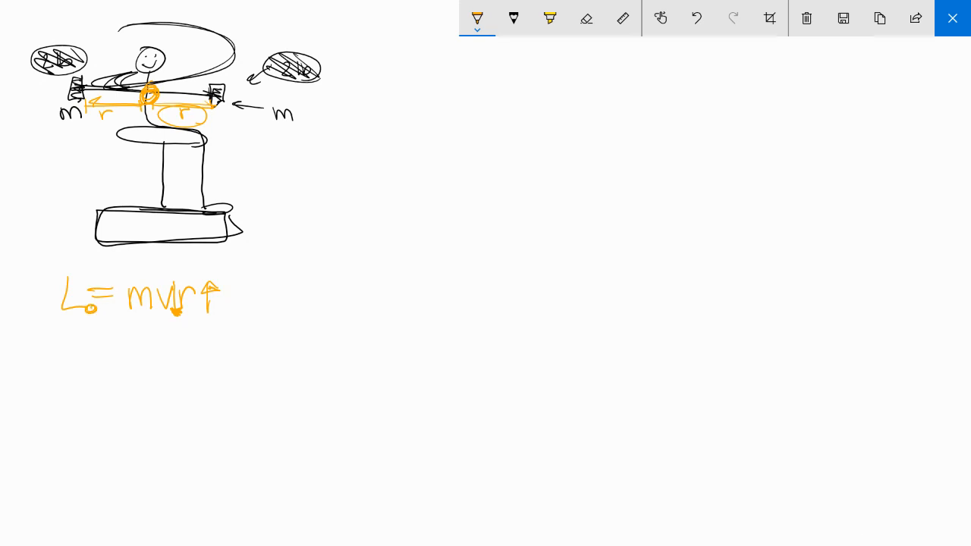
drag(68, 356, 84, 391)
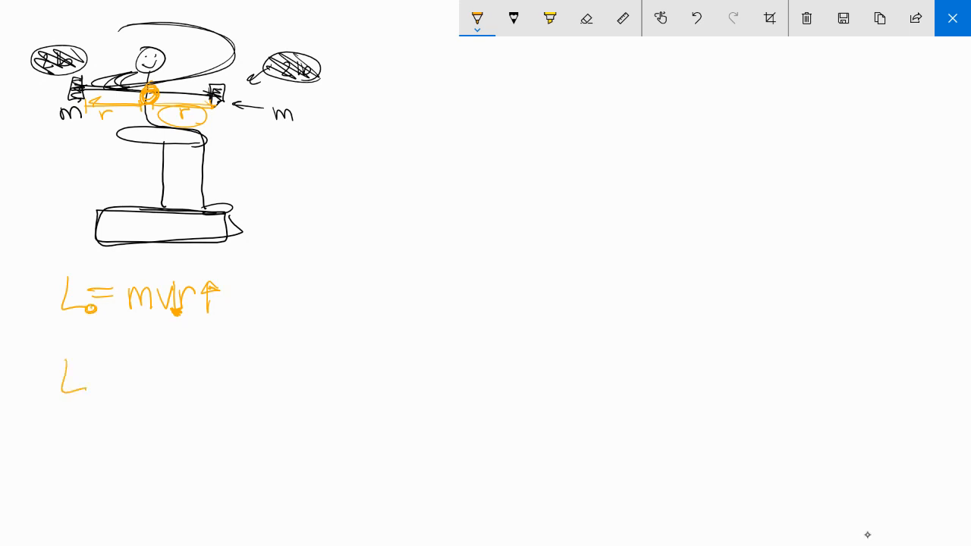
drag(87, 379, 95, 391)
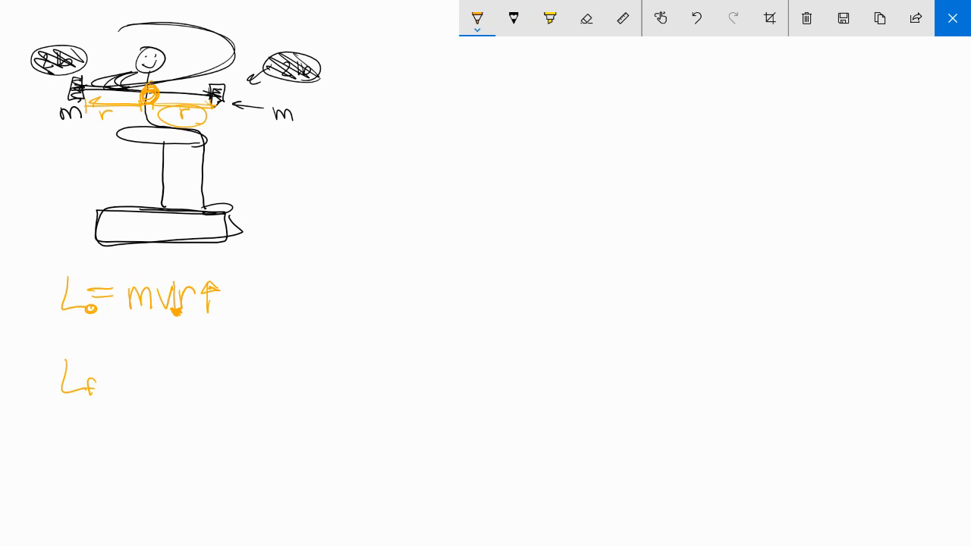
mouse_move(868, 535)
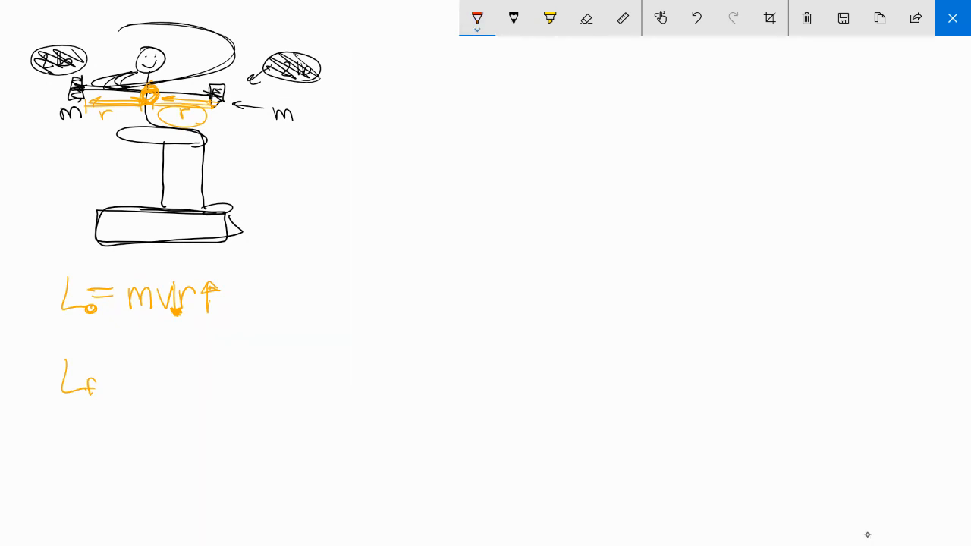
- In red, draw inward arrows, write and circle L_f = r⊥ m v↑, then close Screen Sketch
drag(91, 101, 215, 101)
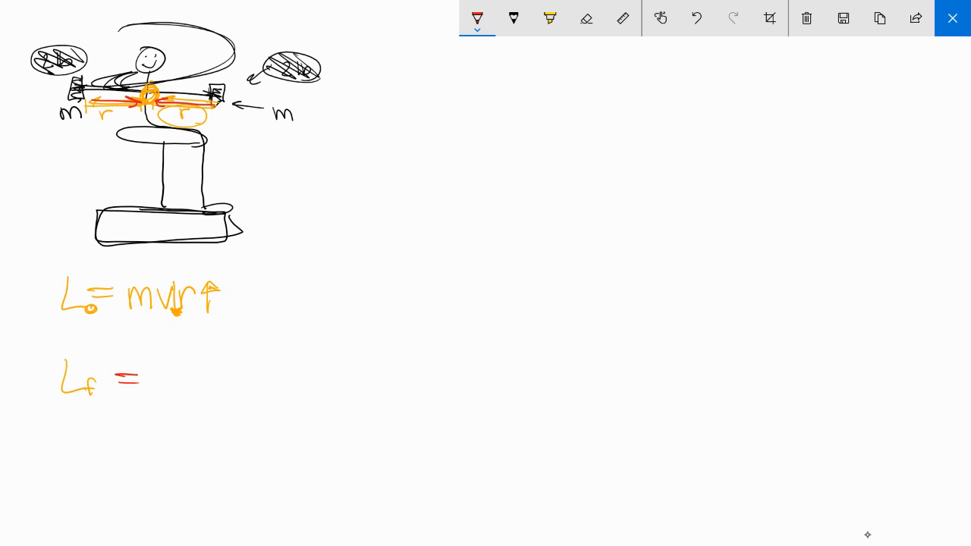
drag(156, 371, 190, 391)
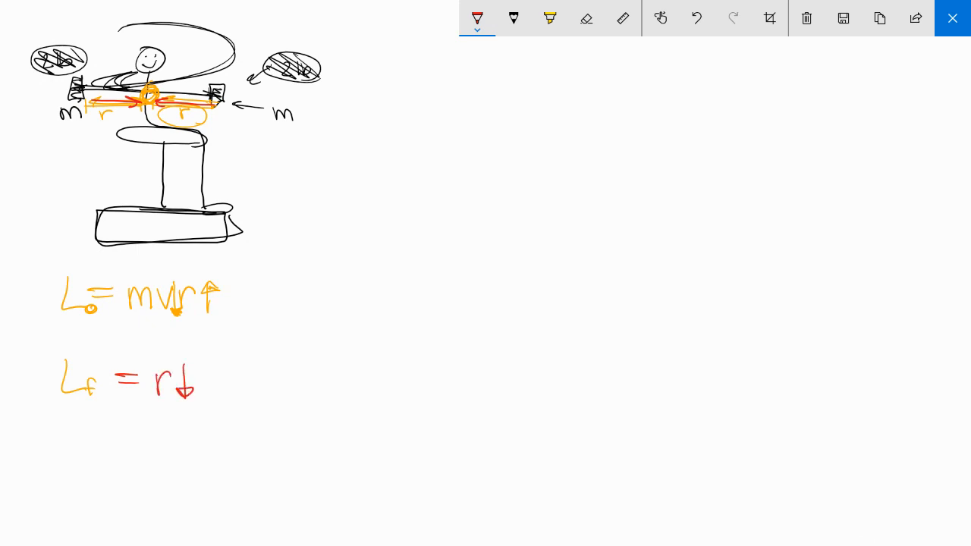
text(m)
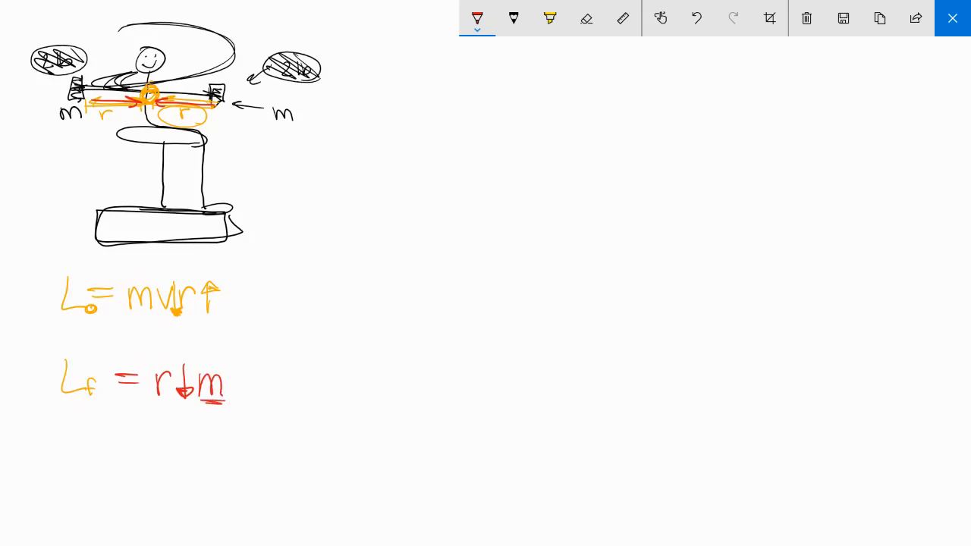
drag(160, 284, 174, 315)
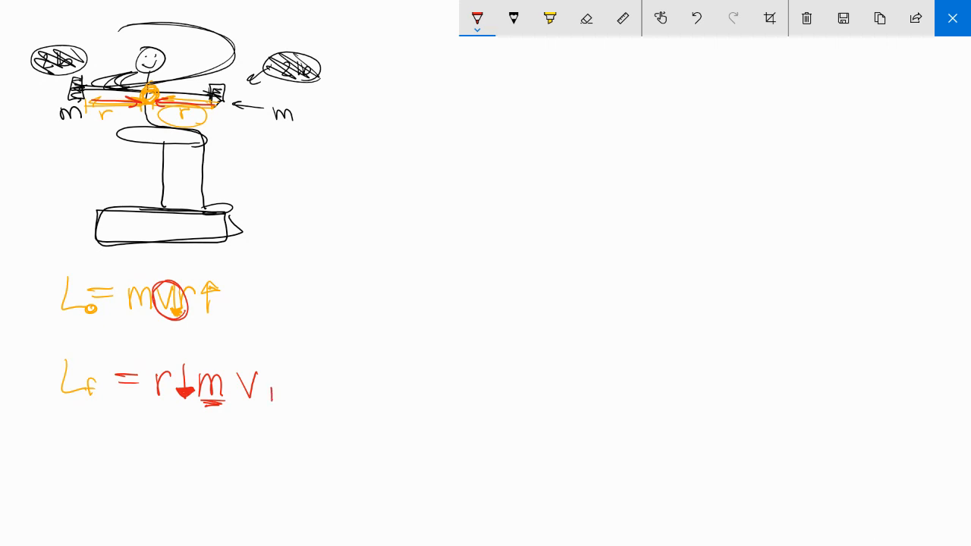
drag(271, 394, 270, 367)
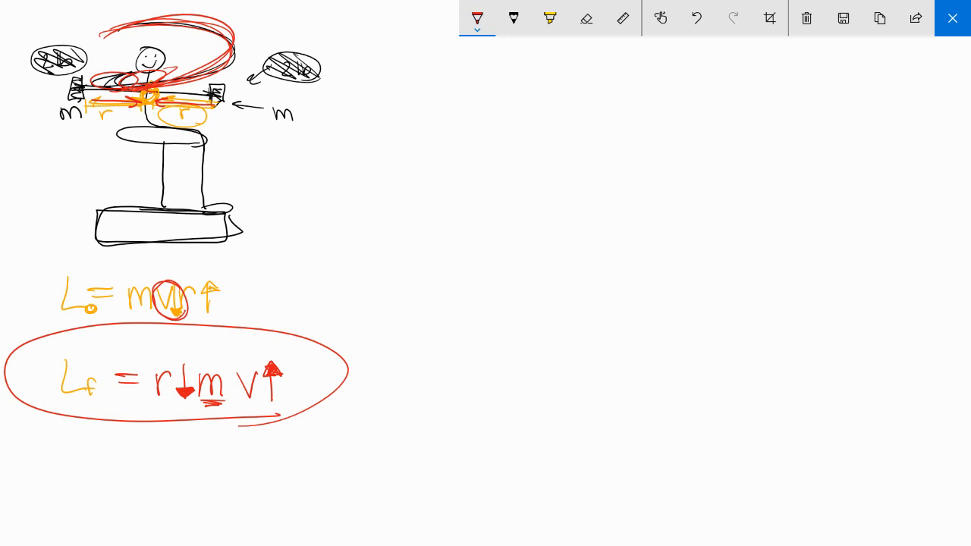
mouse_move(867, 535)
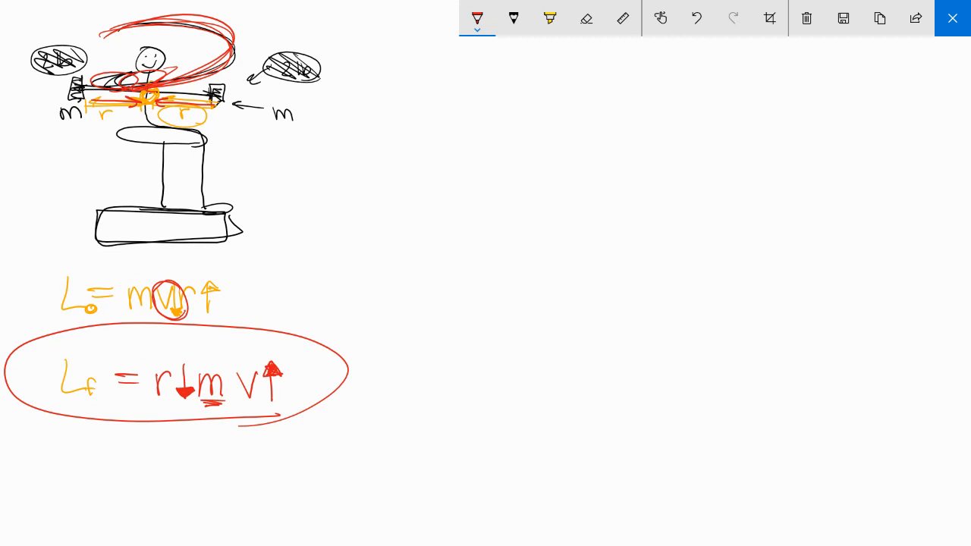
click(951, 18)
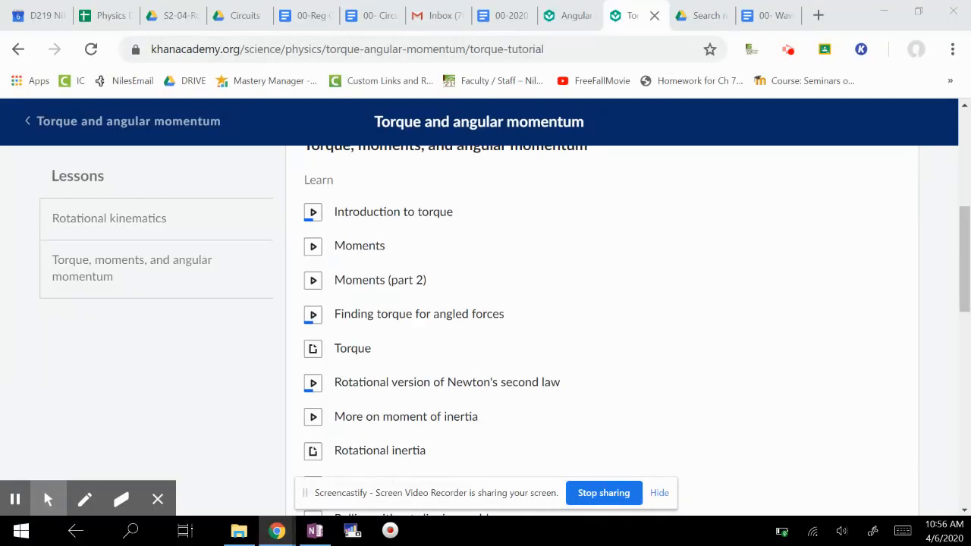
- Scroll the Khan Academy lesson list and open the Angular momentum calculations tab
scroll(down, 3)
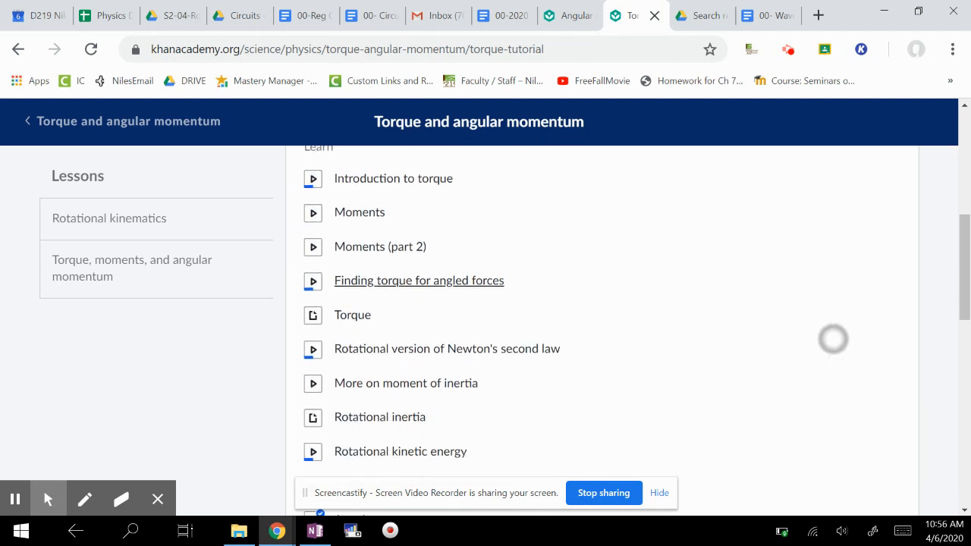
scroll(down, 3)
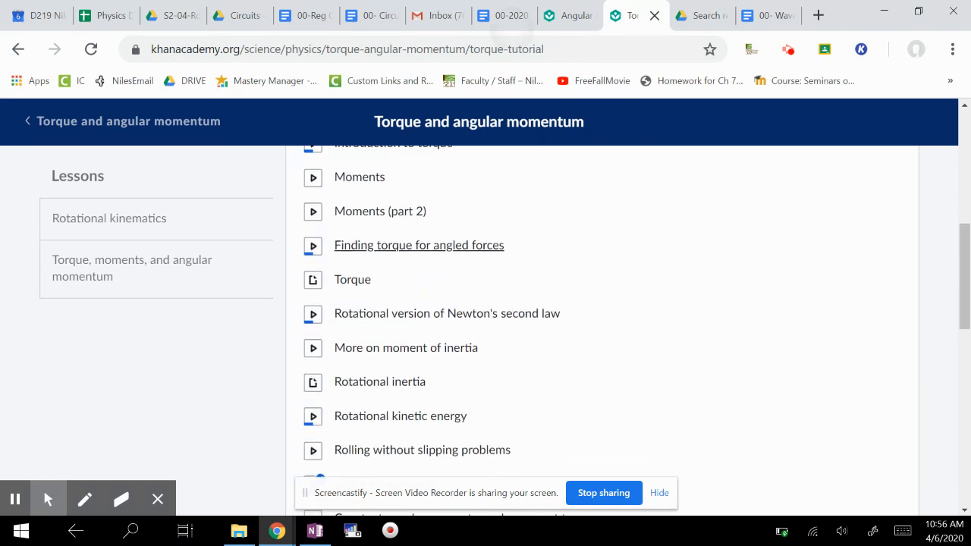
click(500, 15)
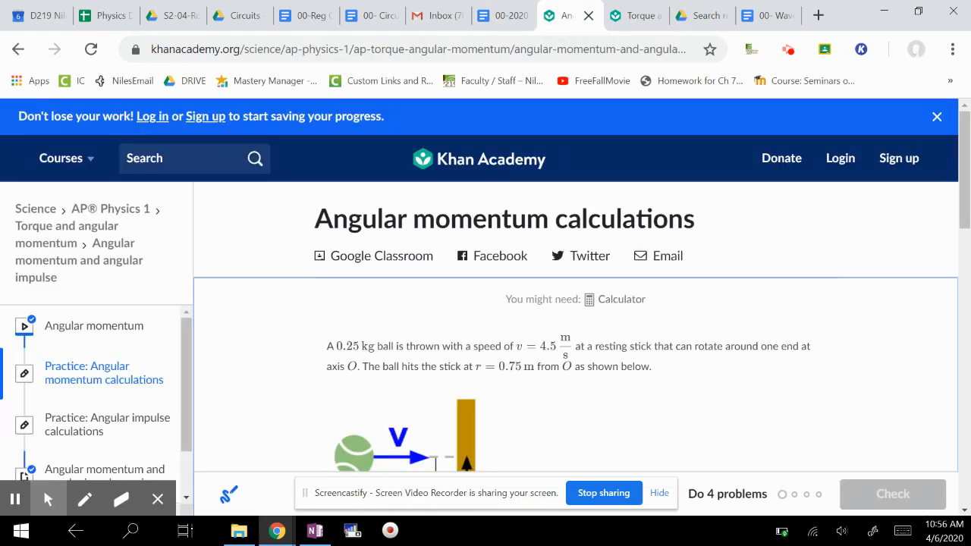
click(630, 15)
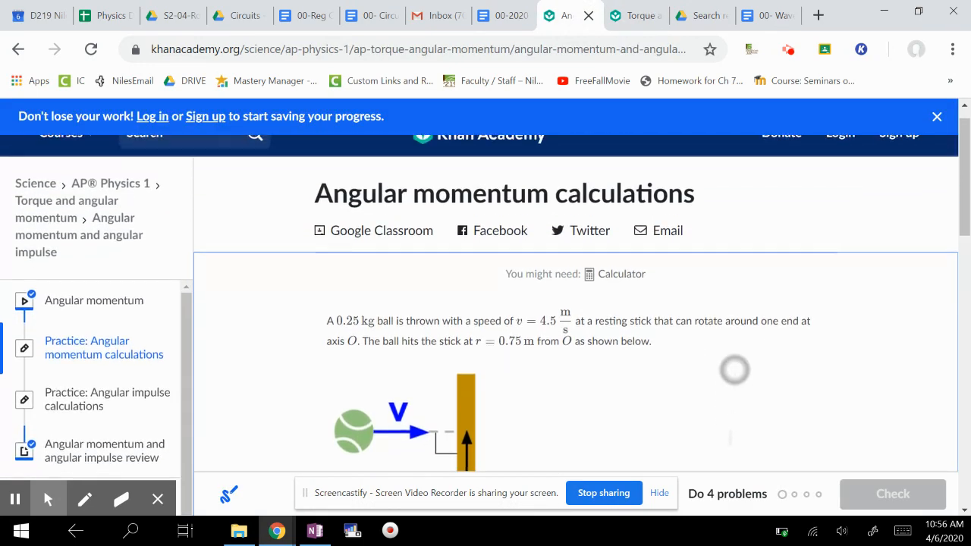
- Browse the angular momentum and impulse problems, then return to OneNote
scroll(down, 3)
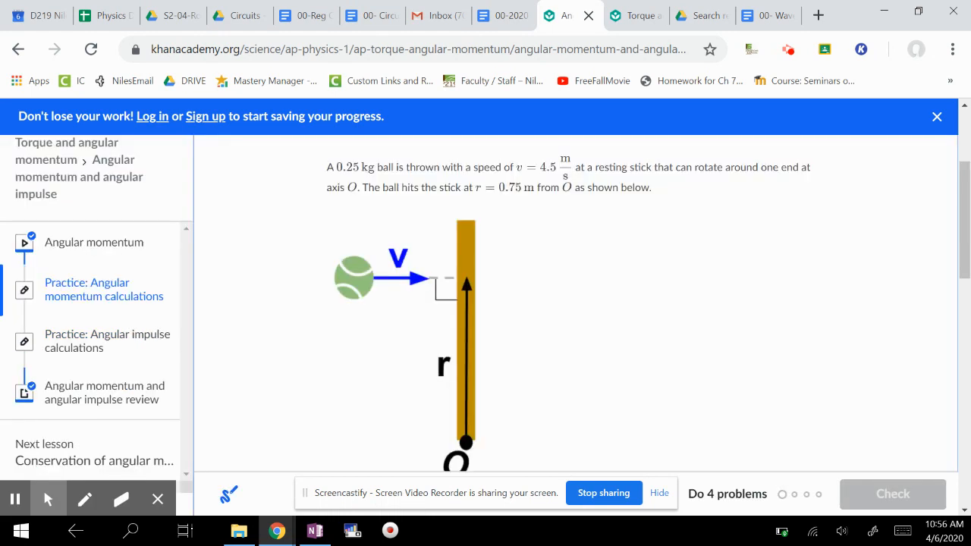
scroll(down, 3)
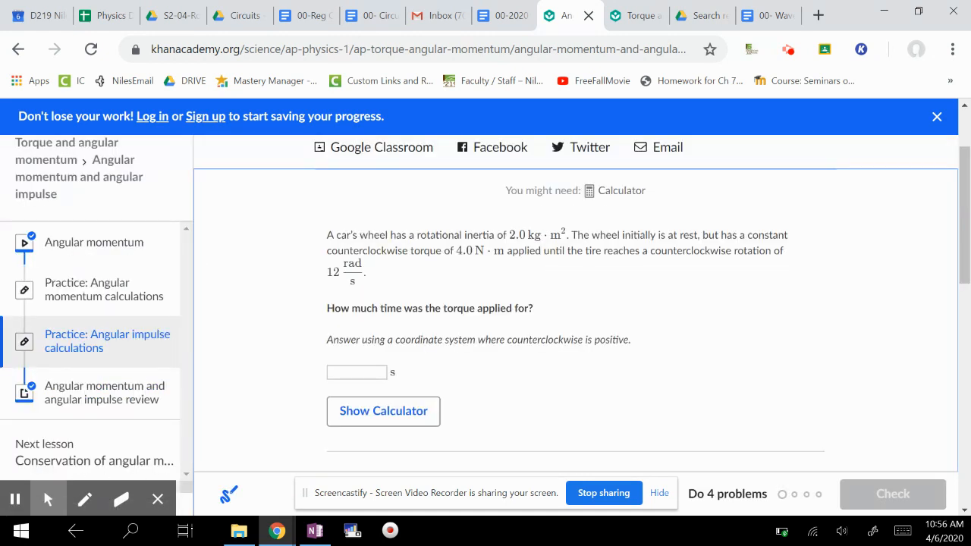
scroll(down, 3)
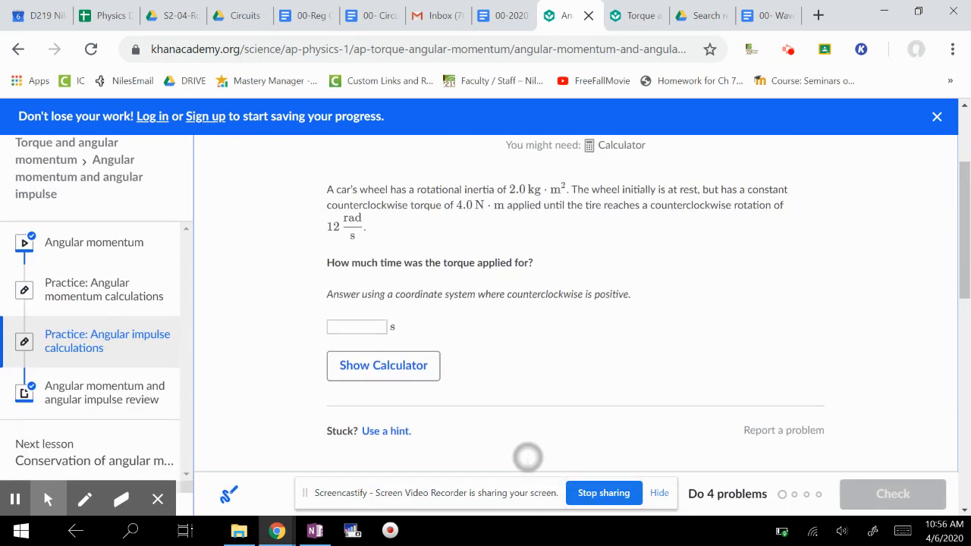
click(314, 530)
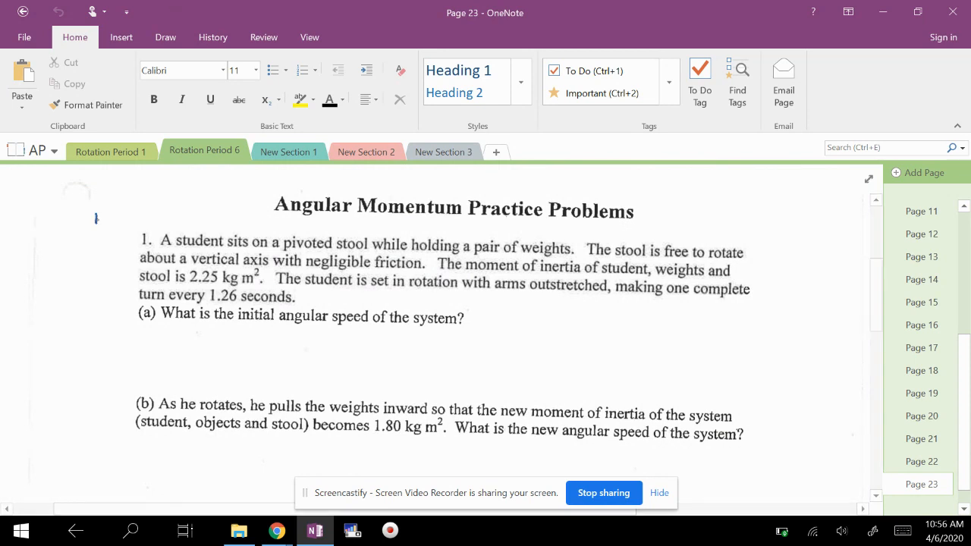
- Handwrite T = 1.26 sec and ω = 2π/1.26 sec = 4.99 rad/sec under part (a), circled
click(166, 36)
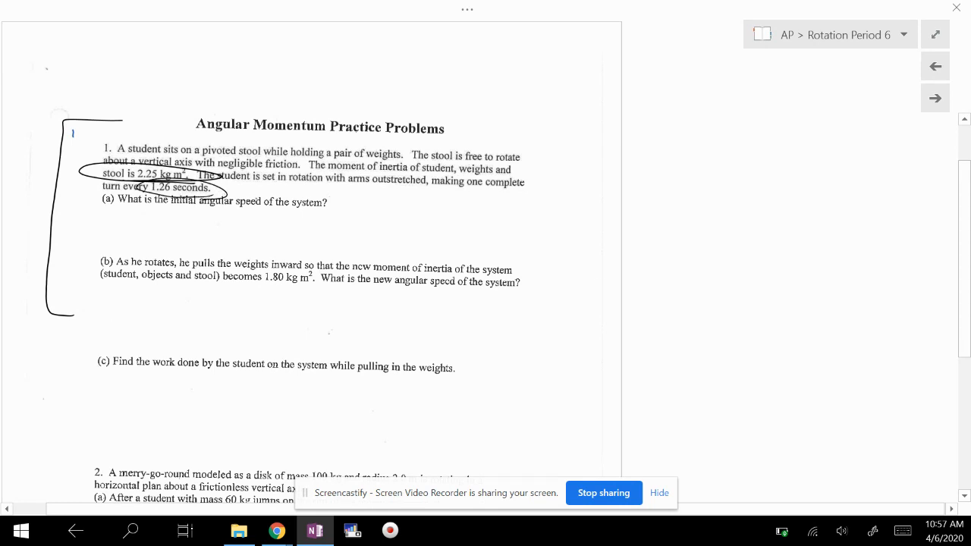
drag(231, 189, 273, 185)
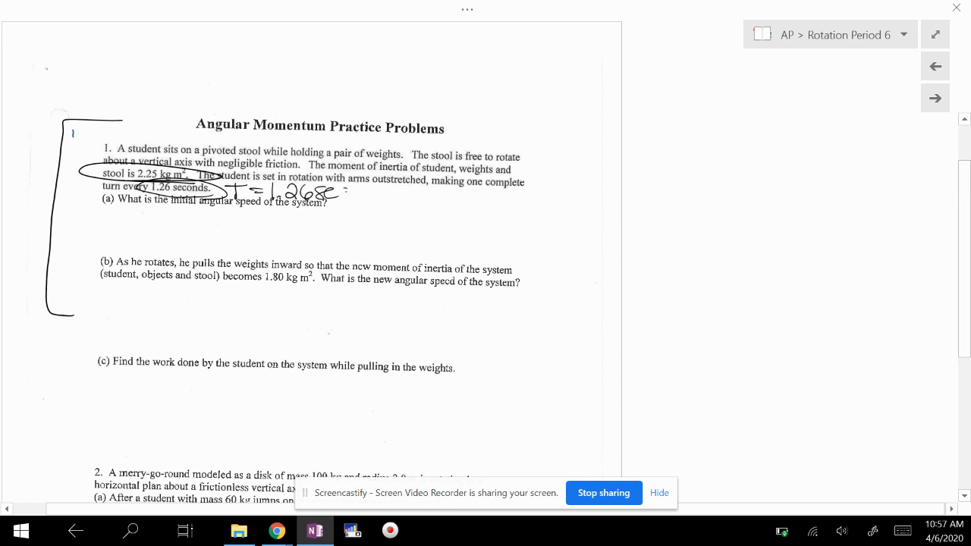
drag(169, 206, 267, 206)
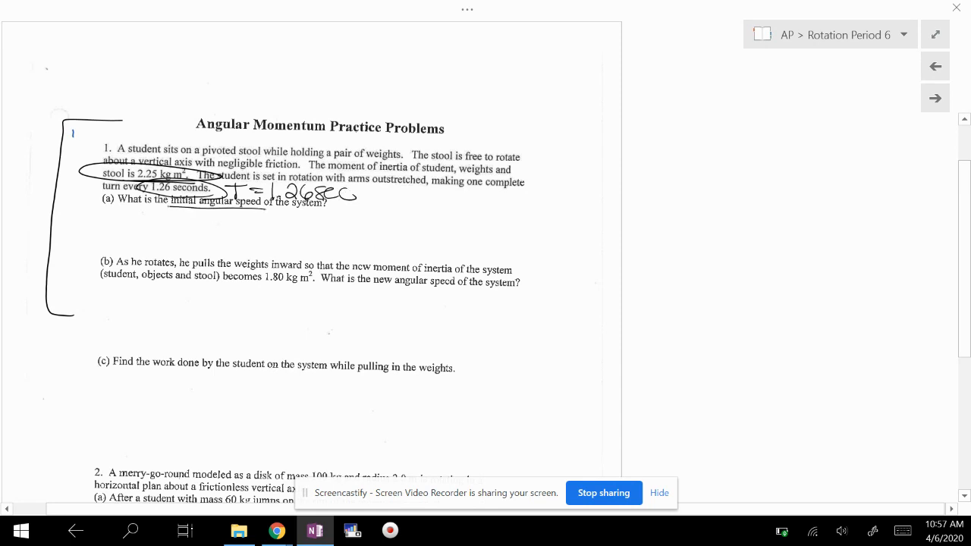
drag(167, 207, 266, 204)
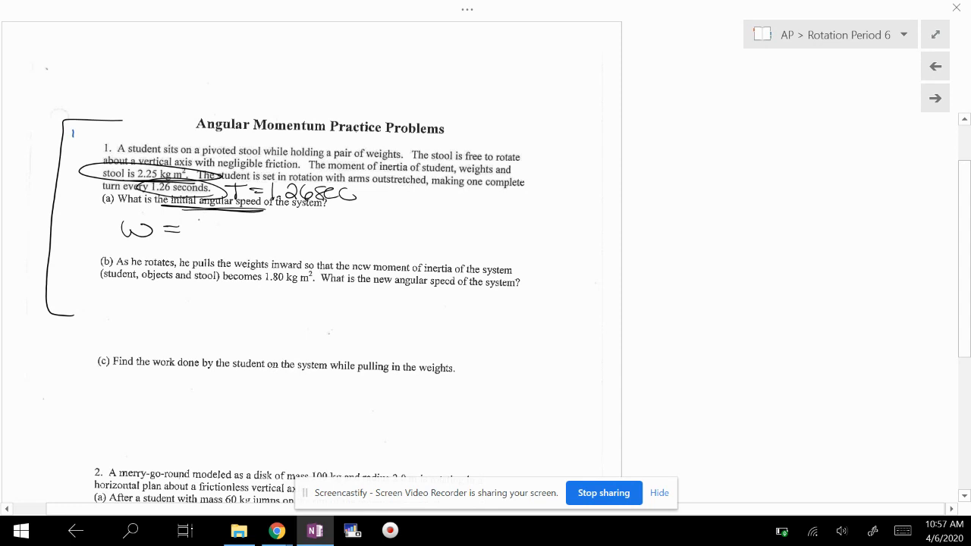
drag(190, 219, 235, 239)
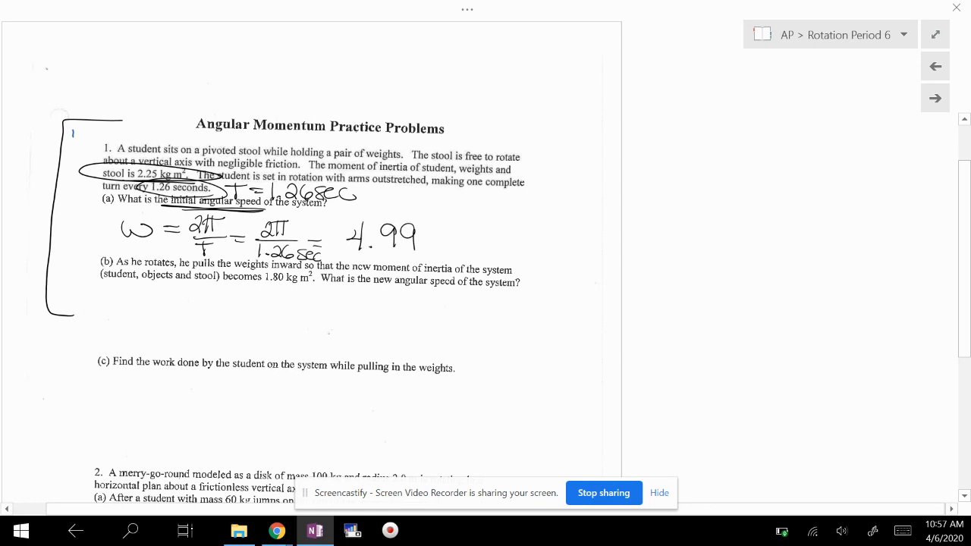
drag(432, 232, 489, 235)
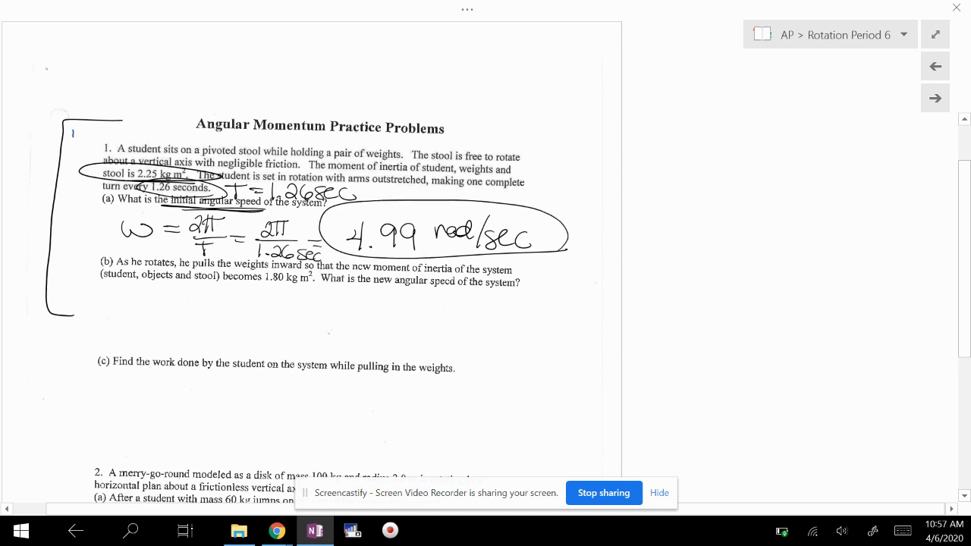
scroll(down, 3)
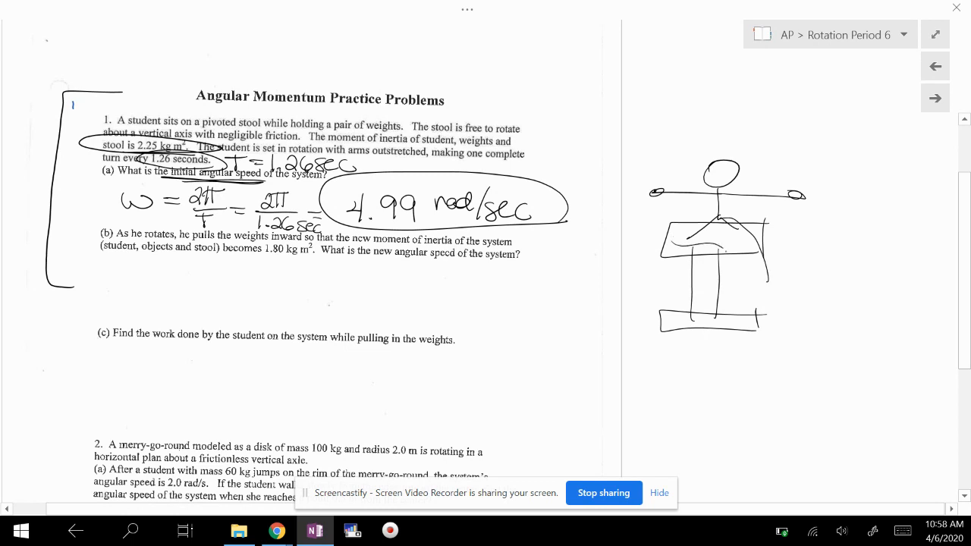
- Write I = mr² above the stool sketch and start L₀ = I₀ω₀ below
drag(697, 235, 758, 311)
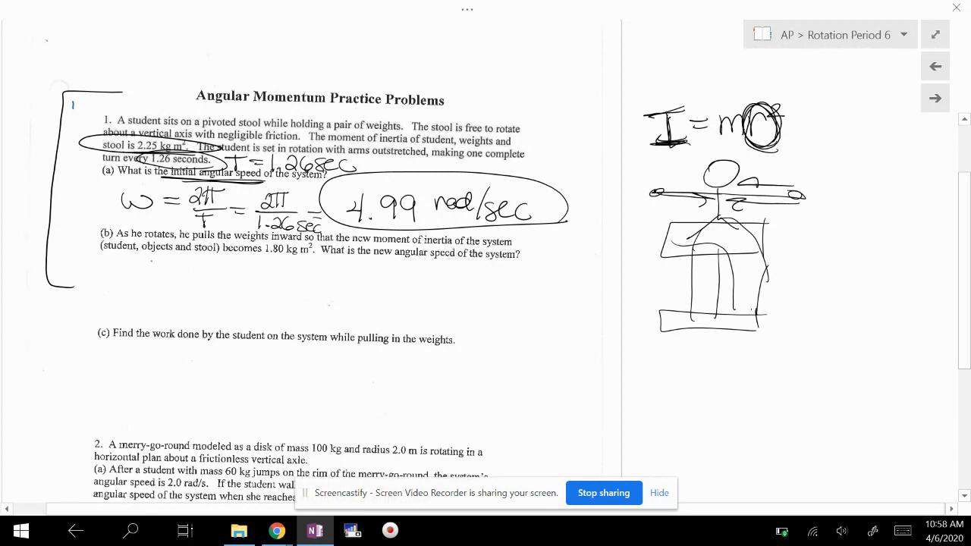
drag(125, 258, 136, 281)
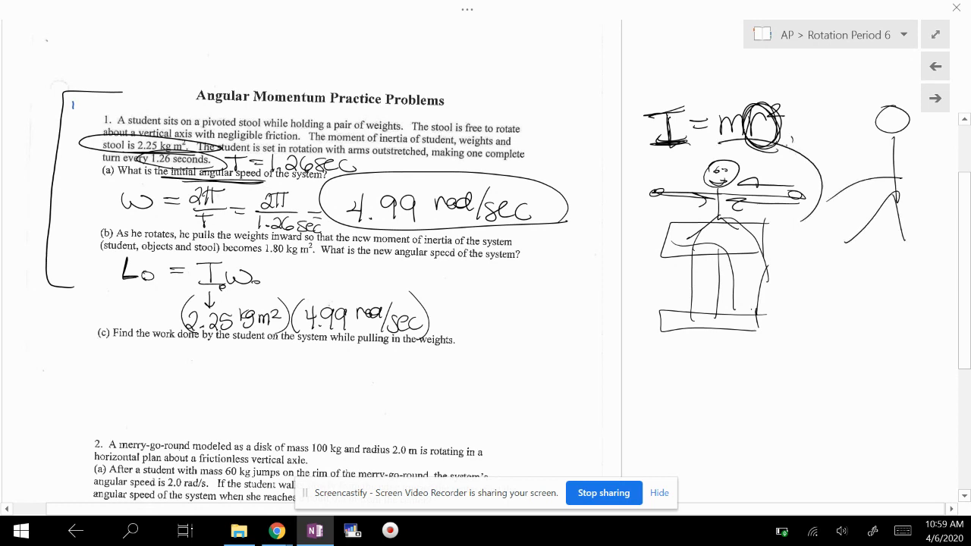
- Scribble out the extra stick figure and write that L₀ equals L_f
drag(758, 132, 819, 227)
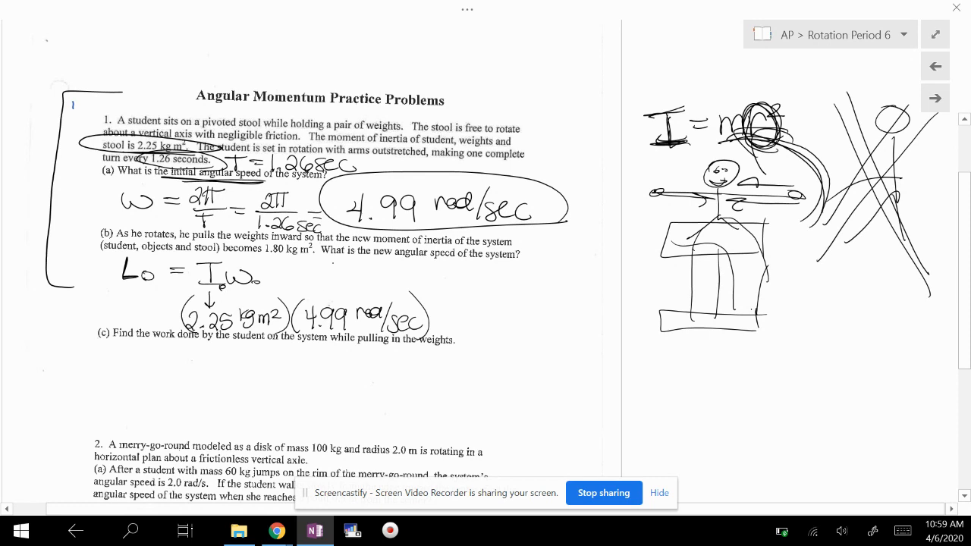
drag(276, 273, 292, 271)
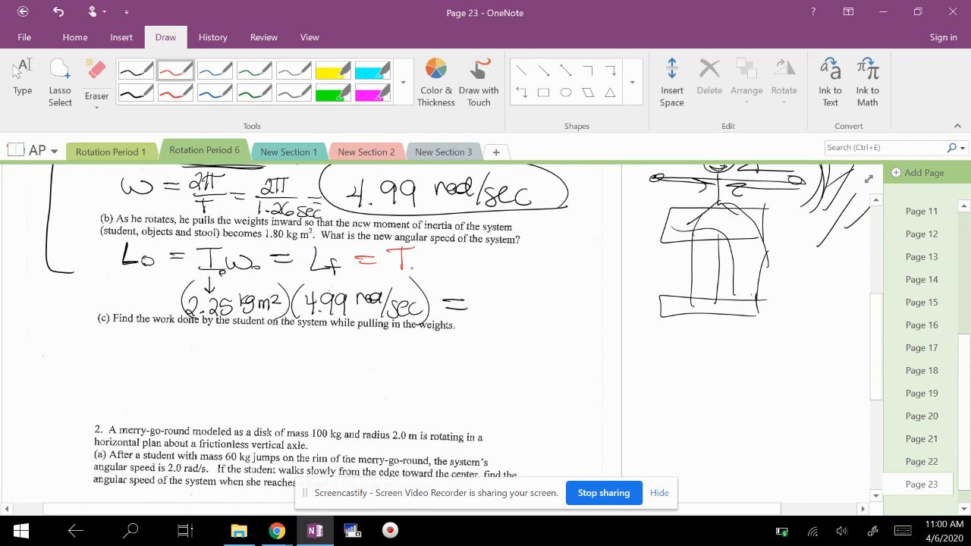
- In red ink, write L_f = I_f ω_f using the final inertia 1.80 kg m²
drag(387, 270, 471, 262)
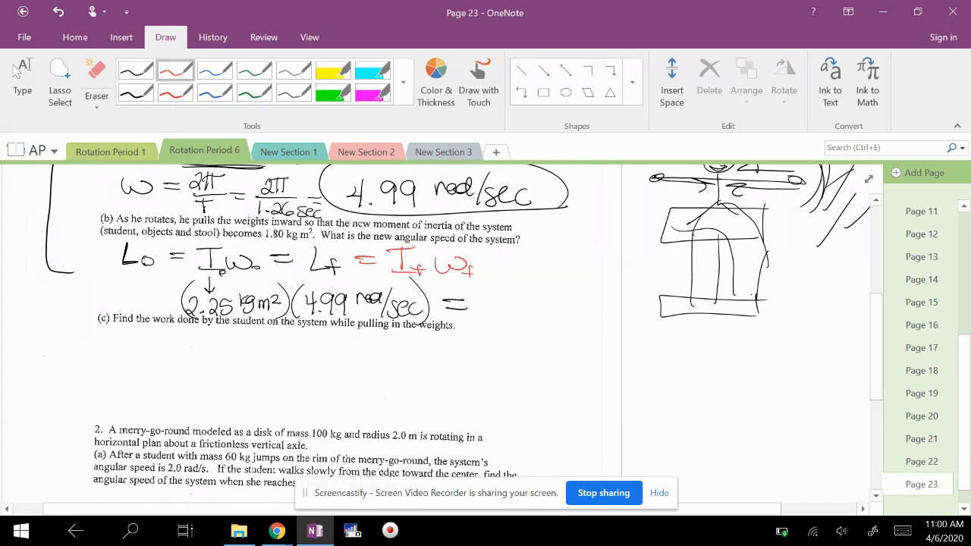
drag(243, 233, 315, 241)
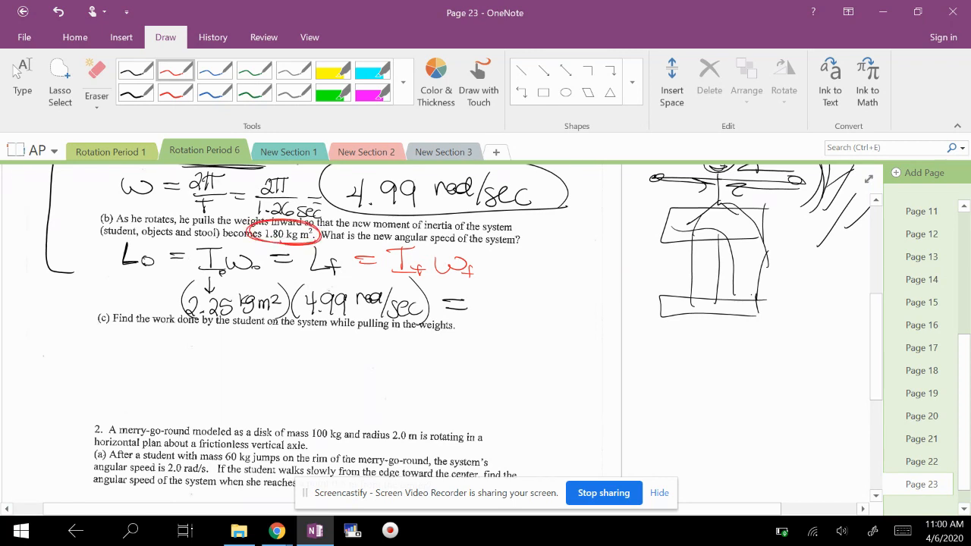
drag(483, 315, 531, 303)
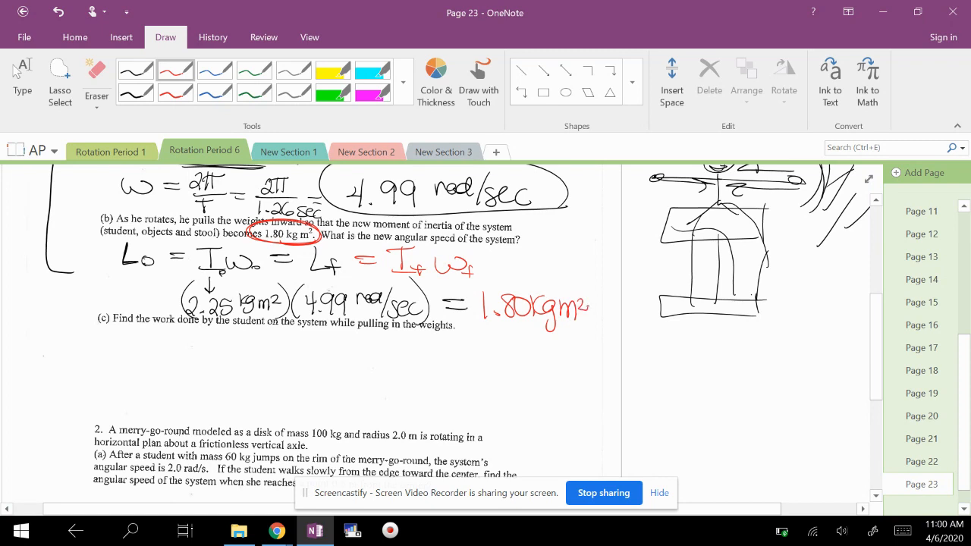
drag(474, 296, 637, 319)
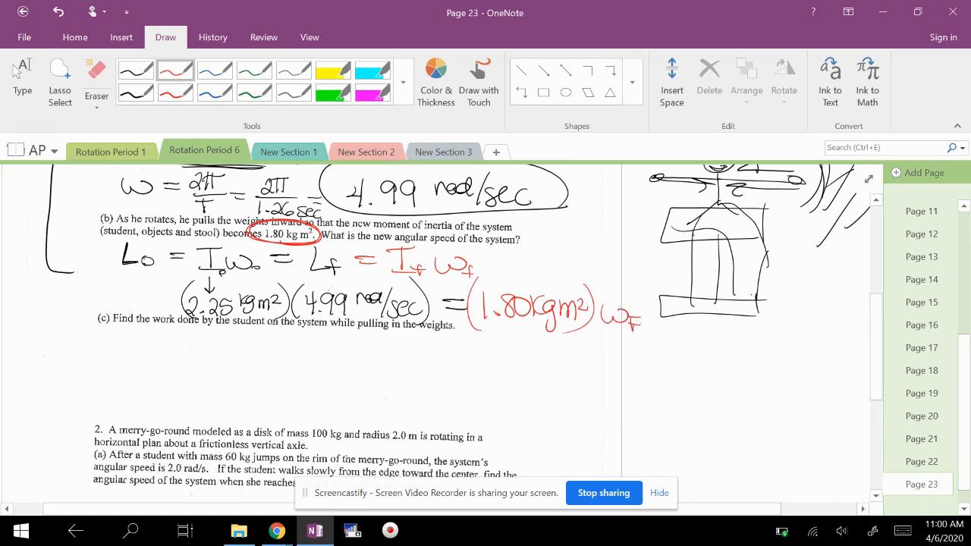
- Solve ω_f = 6.23 rad/sec and begin part (c) with W = ΔKE
drag(539, 356, 607, 353)
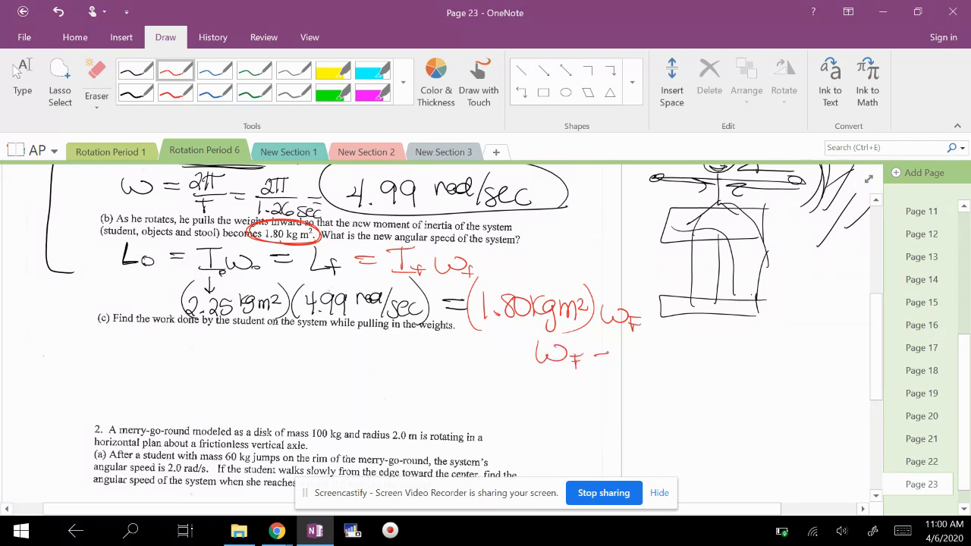
drag(614, 356, 690, 364)
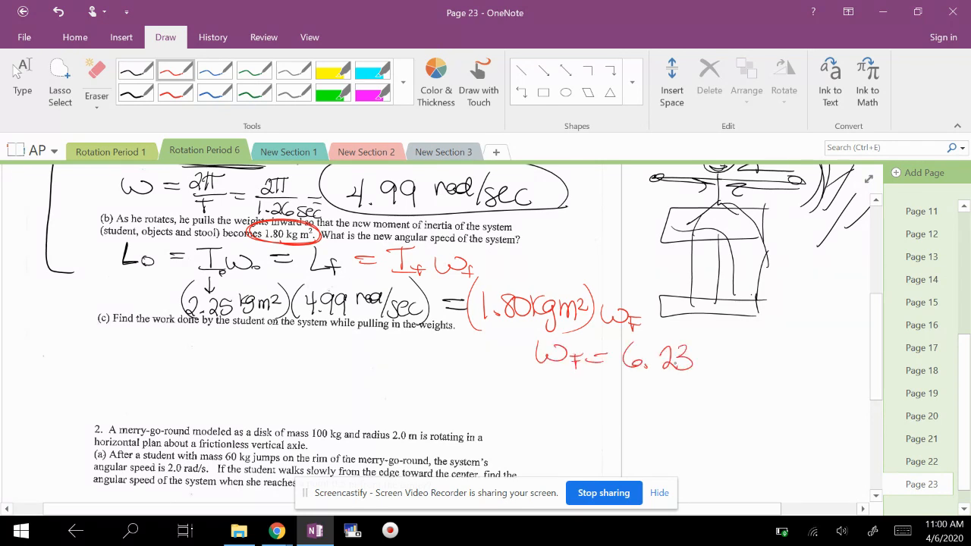
drag(701, 353, 774, 372)
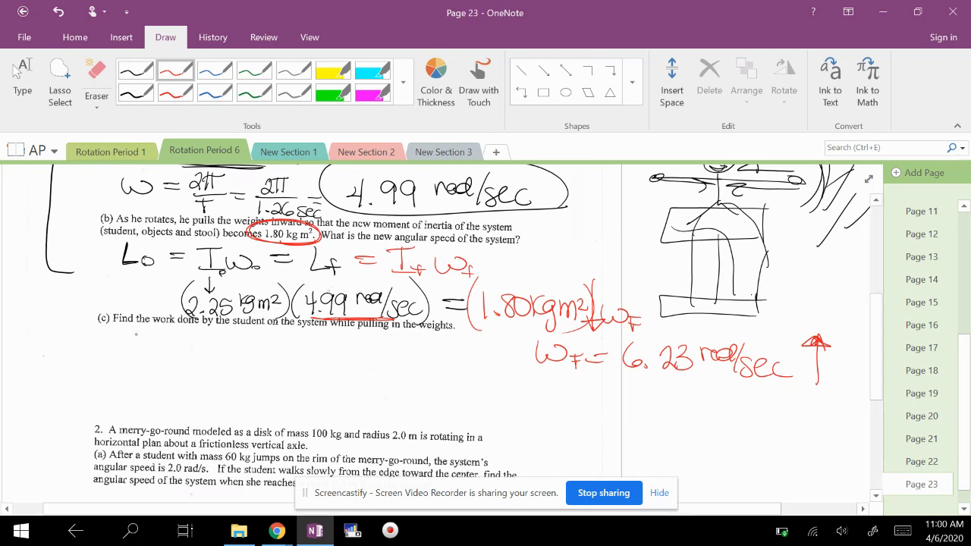
drag(102, 341, 132, 352)
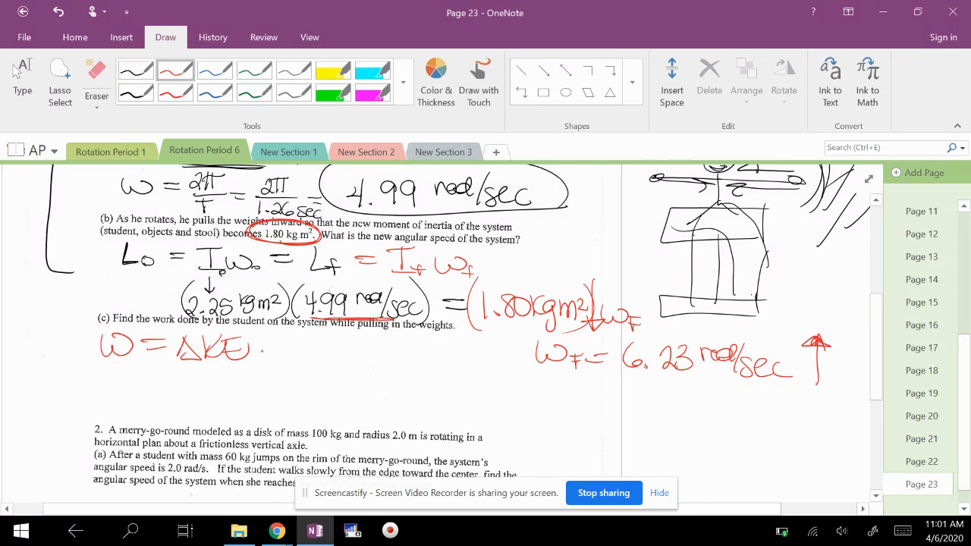
- Extend the work equation to KE_rf − KE_r0 and begin the ½I expansion
drag(265, 349, 285, 347)
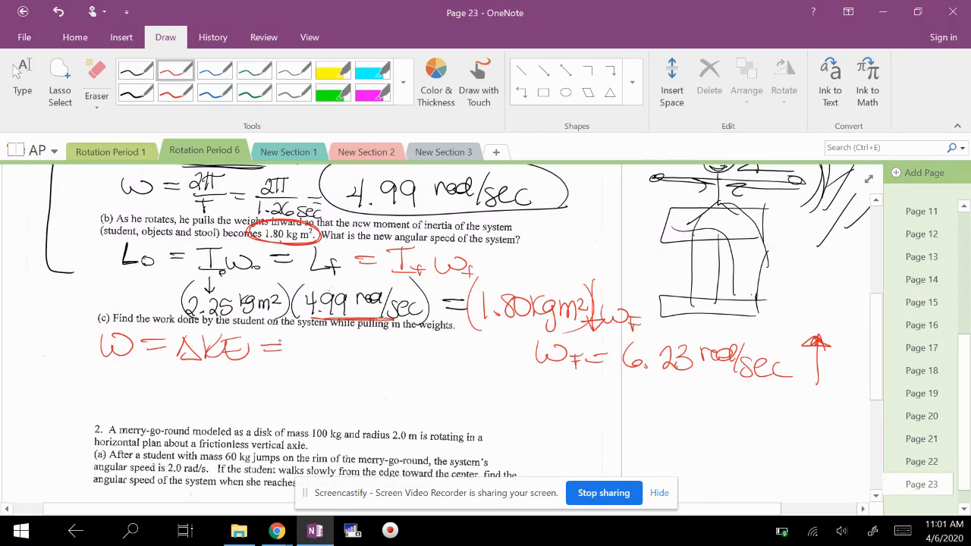
drag(292, 348, 334, 349)
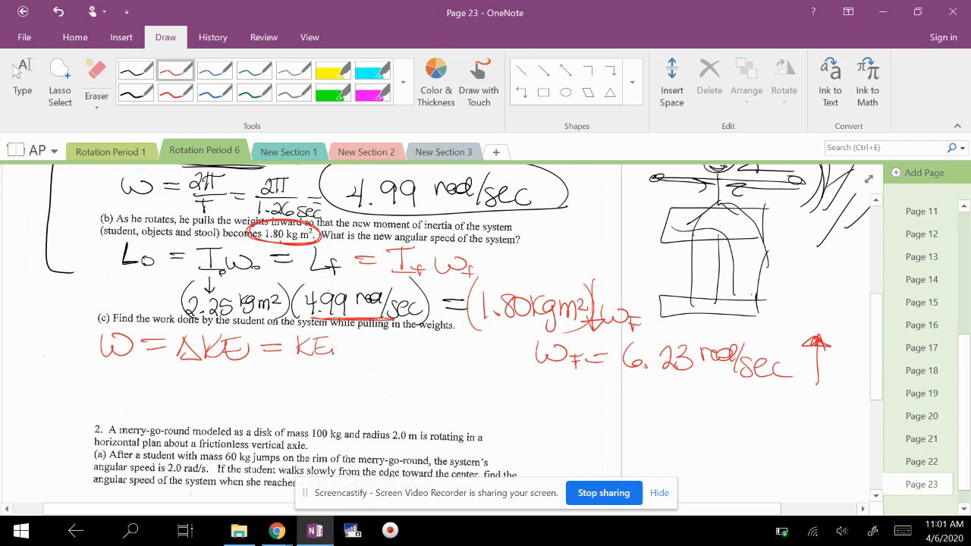
drag(333, 345, 345, 357)
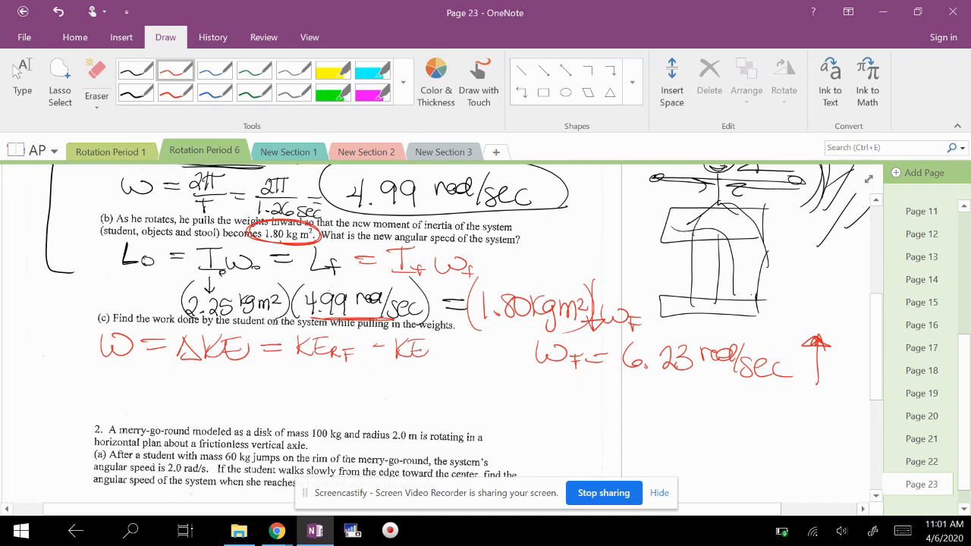
drag(417, 352, 447, 356)
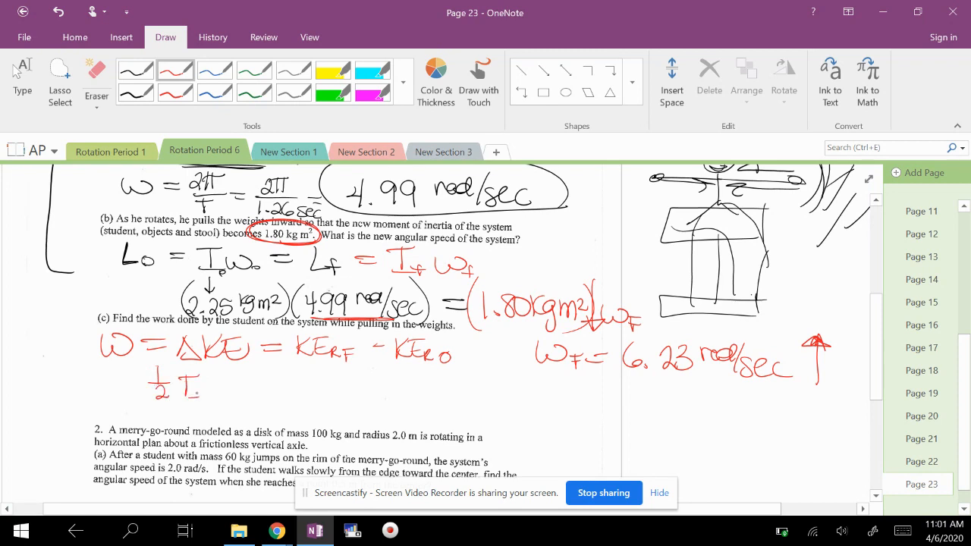
- Write ½I_fω_f² − ½I₀ω₀² = 6.92 Joules and circle the answers
drag(182, 391, 258, 394)
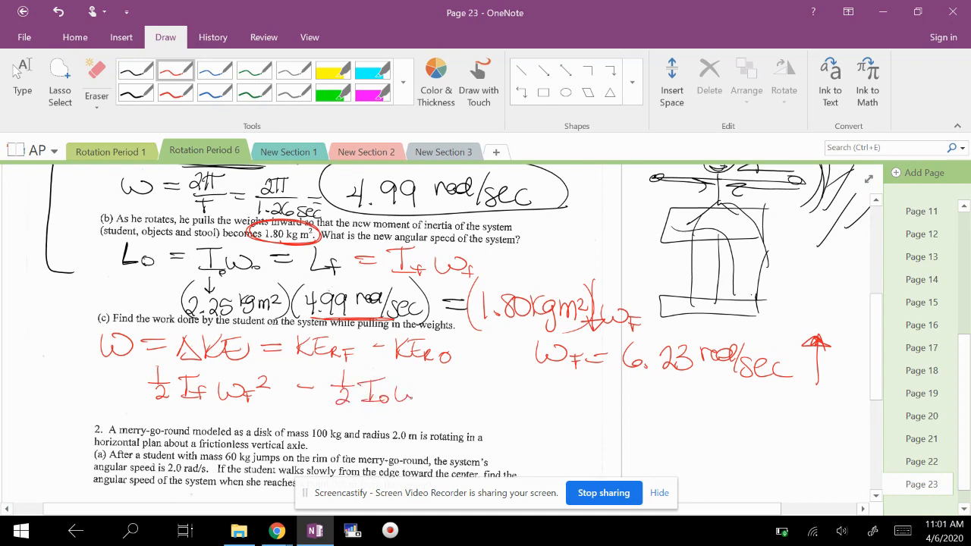
drag(409, 391, 436, 379)
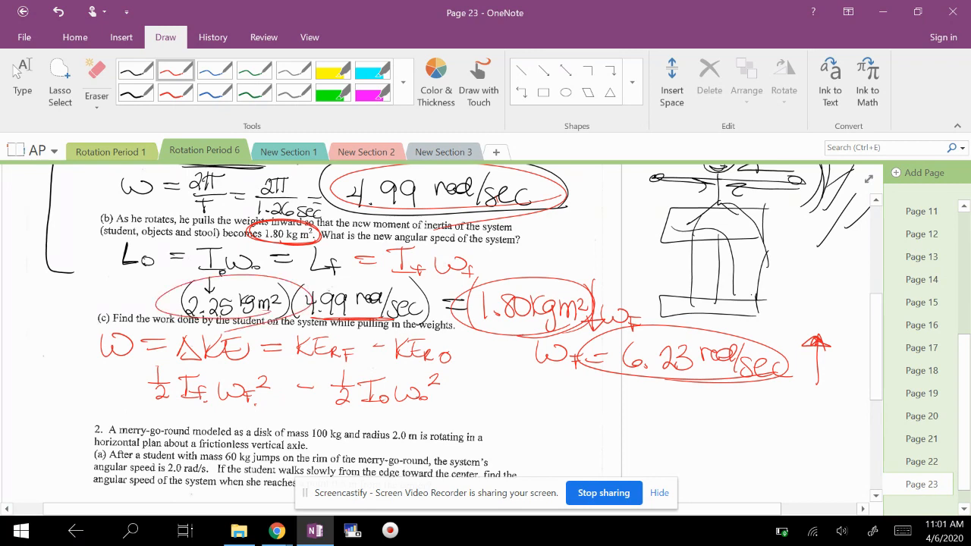
drag(455, 394, 515, 398)
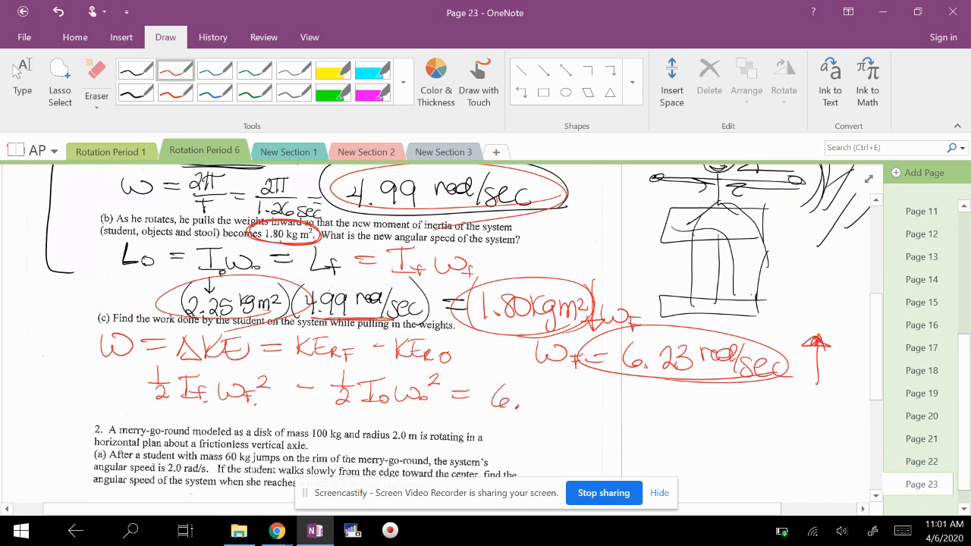
drag(524, 398, 565, 405)
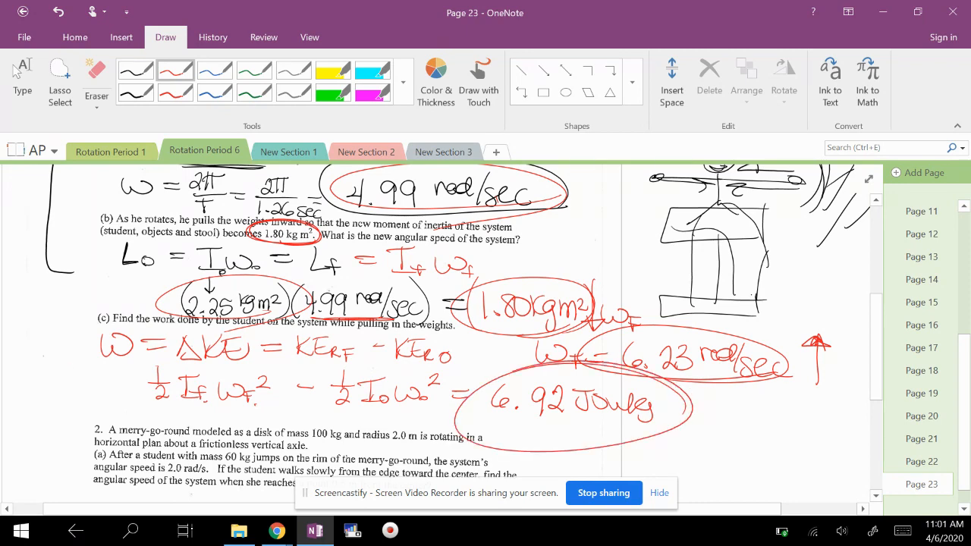
- Scroll past problem 2 and open Page 24 with problems 3 and 4
scroll(down, 3)
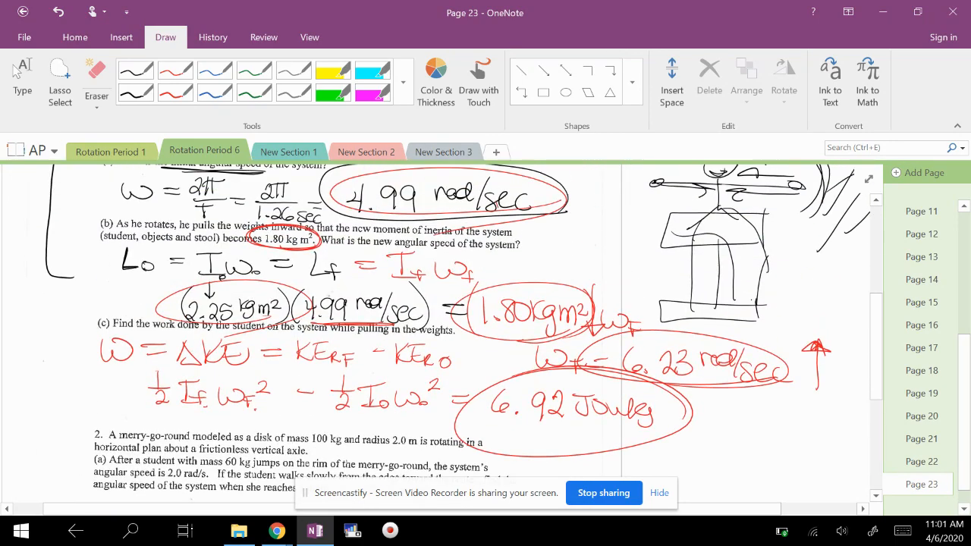
scroll(down, 3)
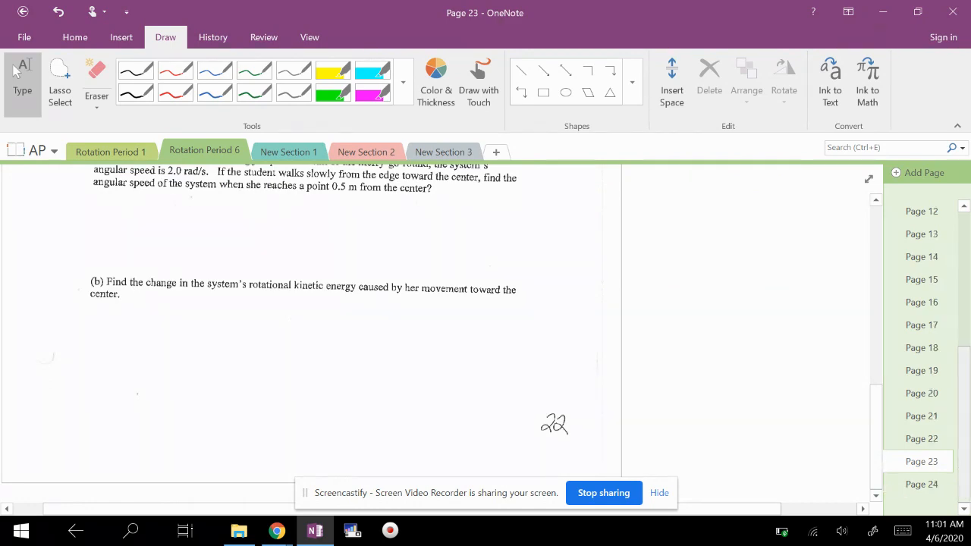
click(920, 484)
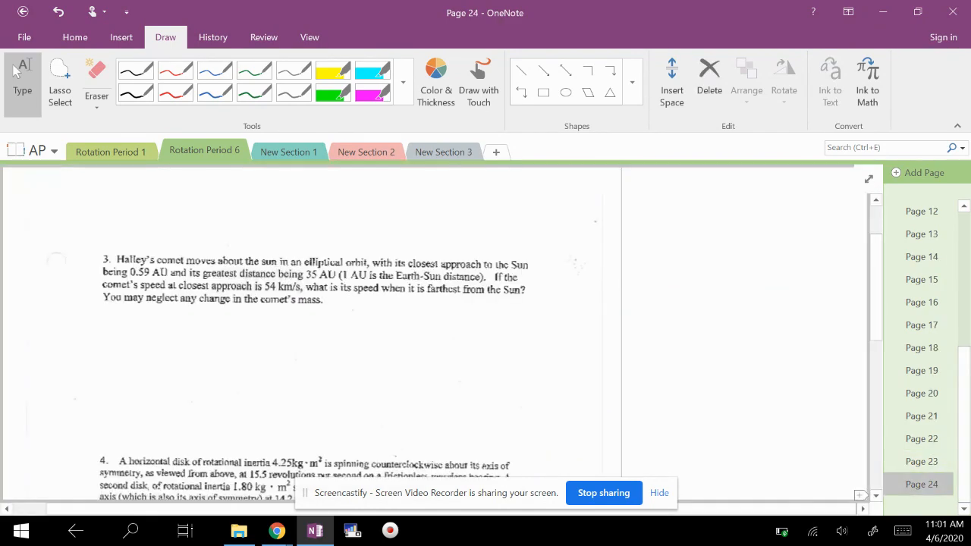
scroll(down, 3)
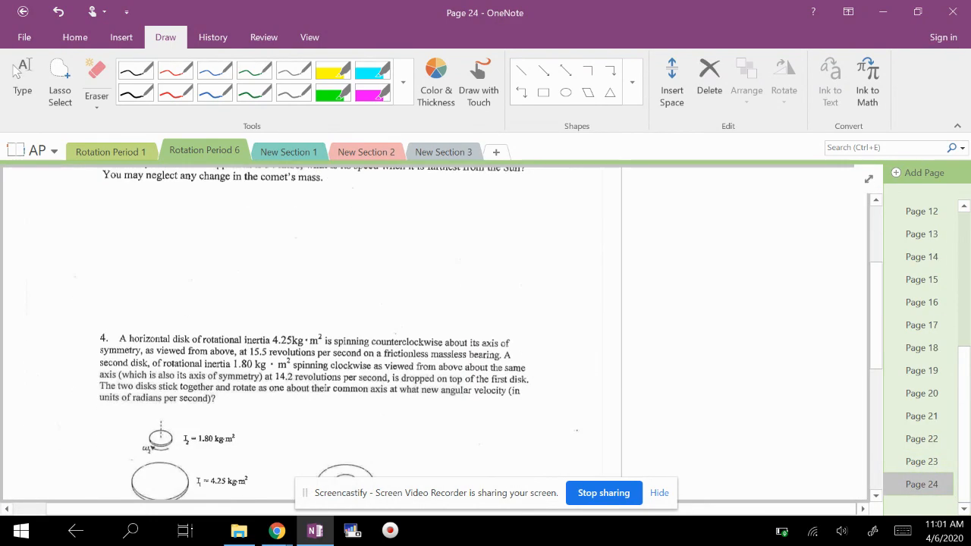